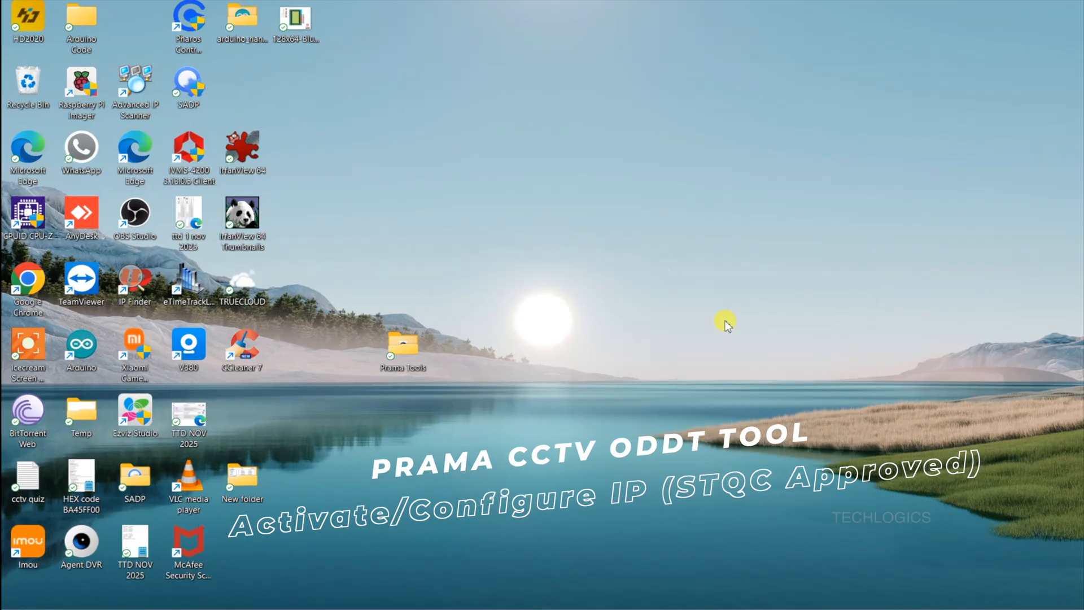
mouse_move(298, 270)
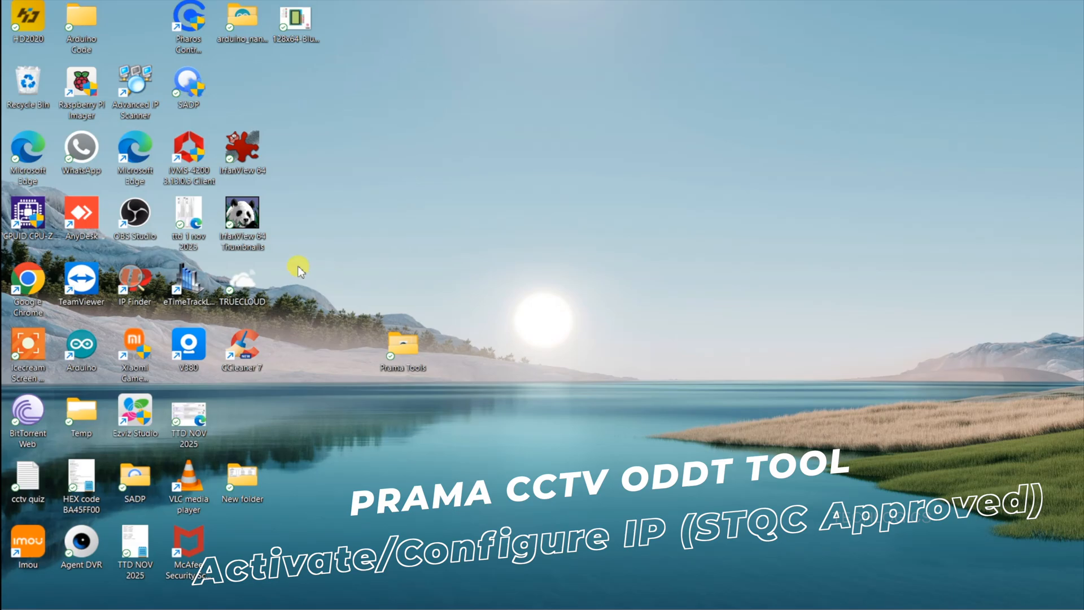
mouse_move(107, 205)
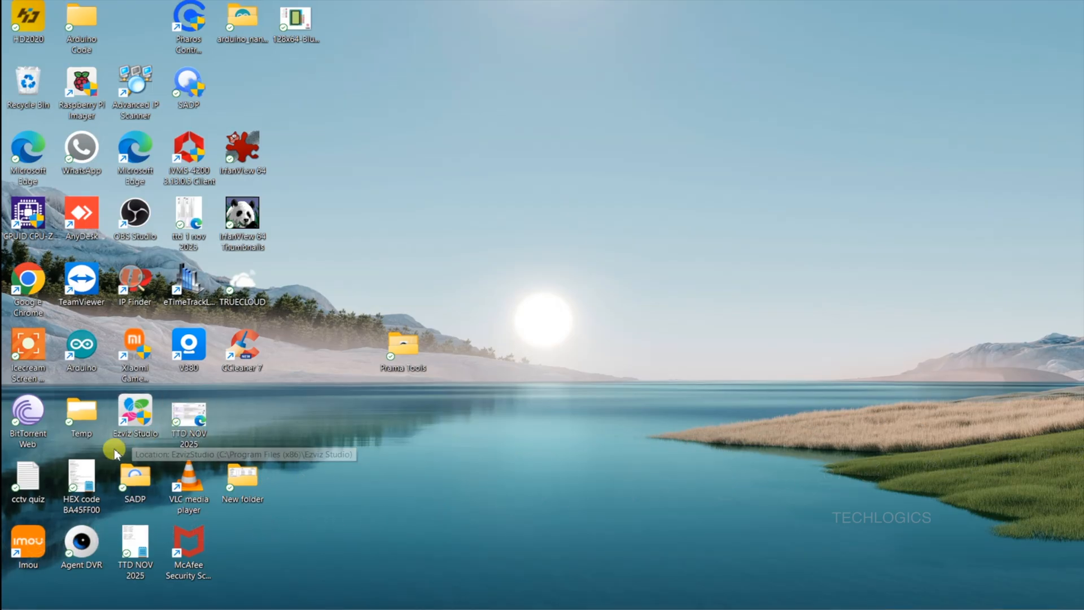
mouse_move(420, 170)
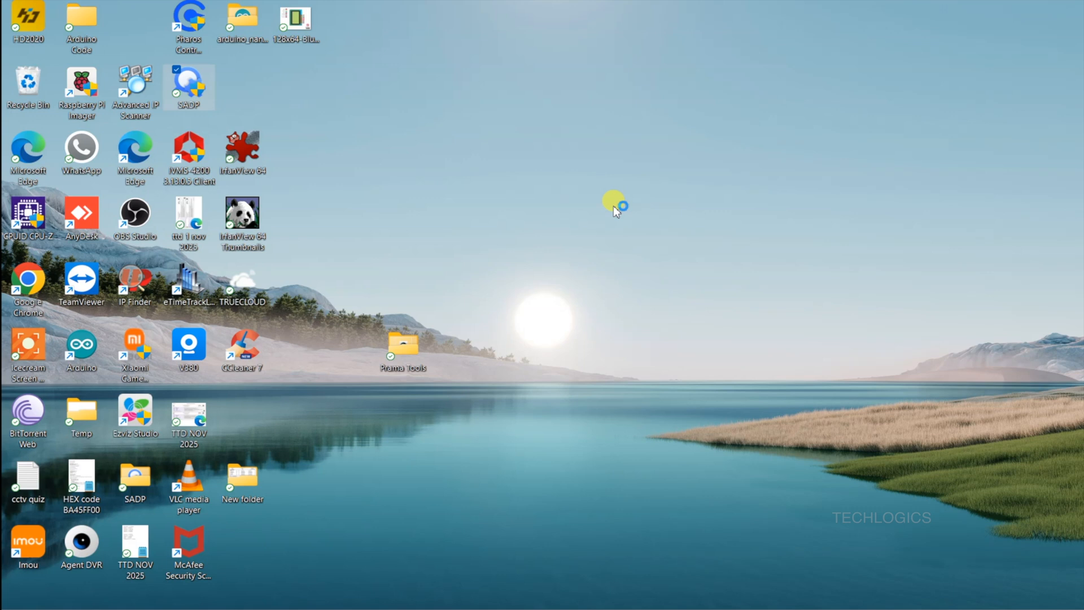
Check SADP's device list and quit it, then open Prama Tools and select ODDT
double_click(188, 87)
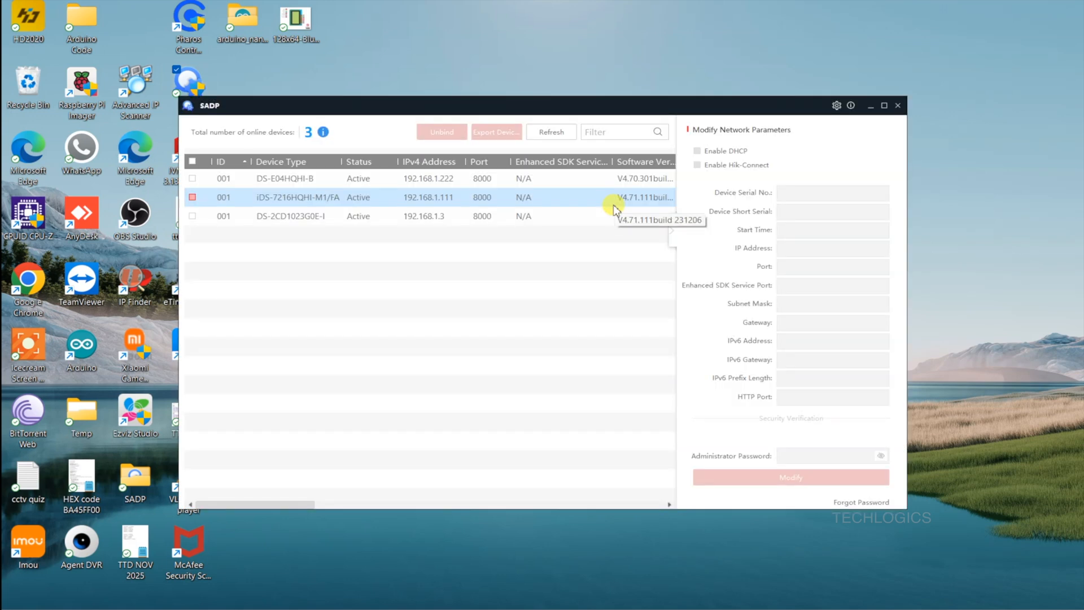
click(346, 178)
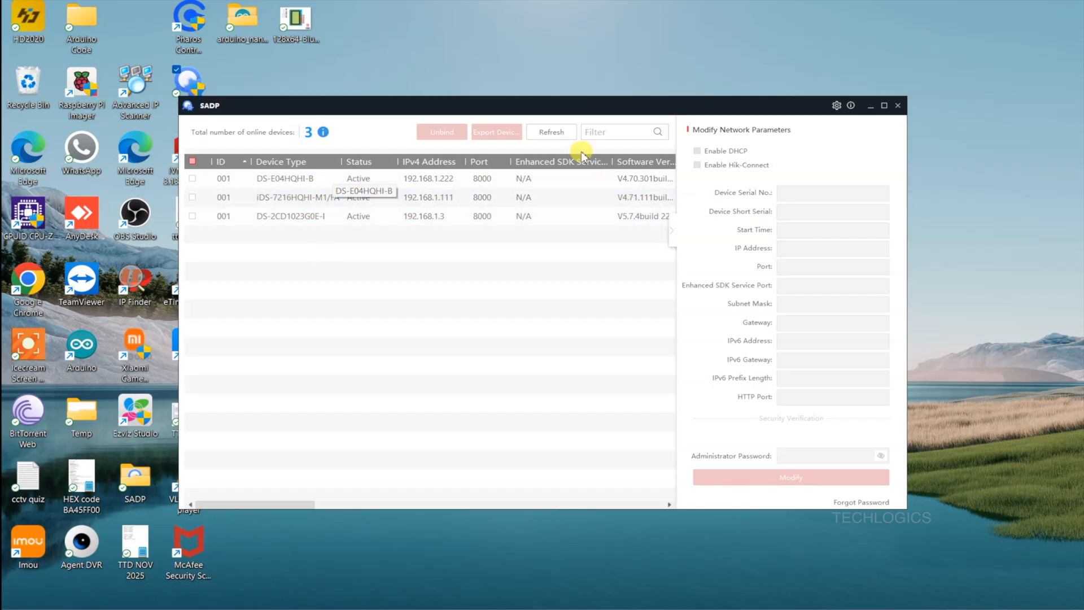
mouse_move(334, 172)
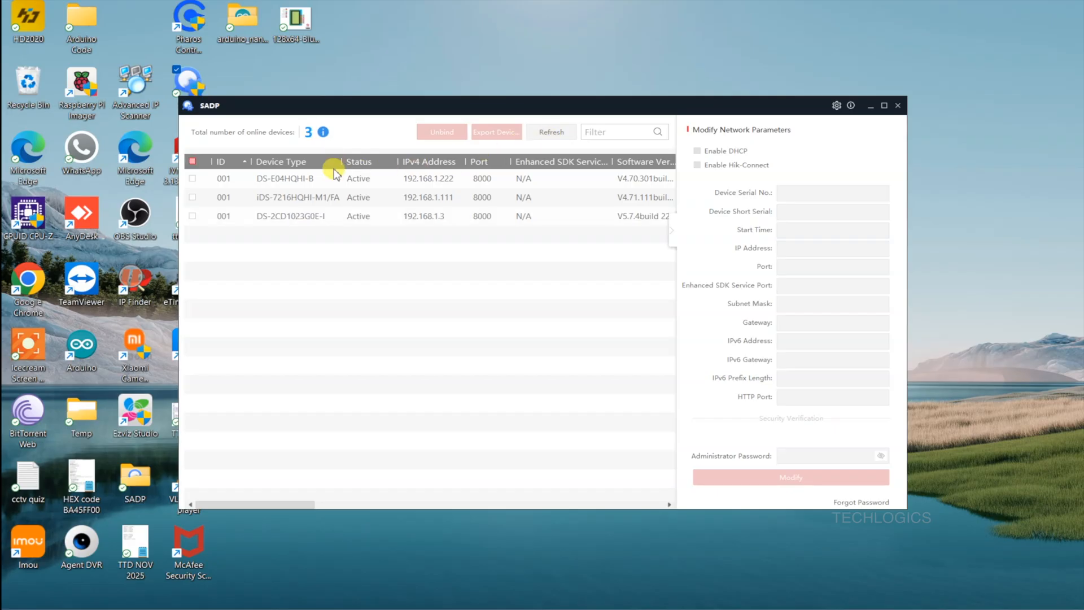
click(312, 179)
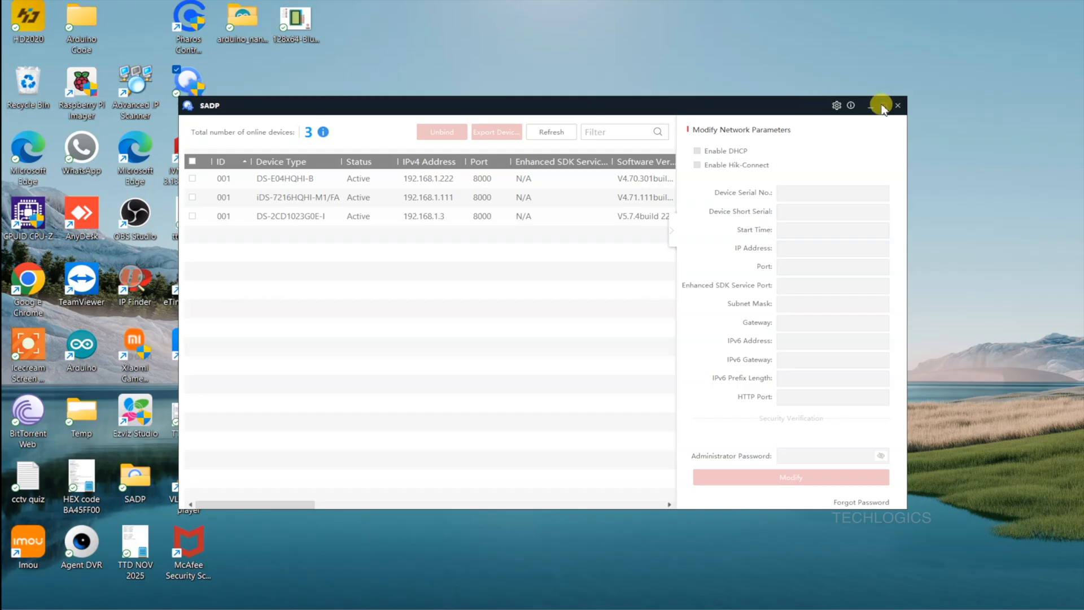
click(870, 105)
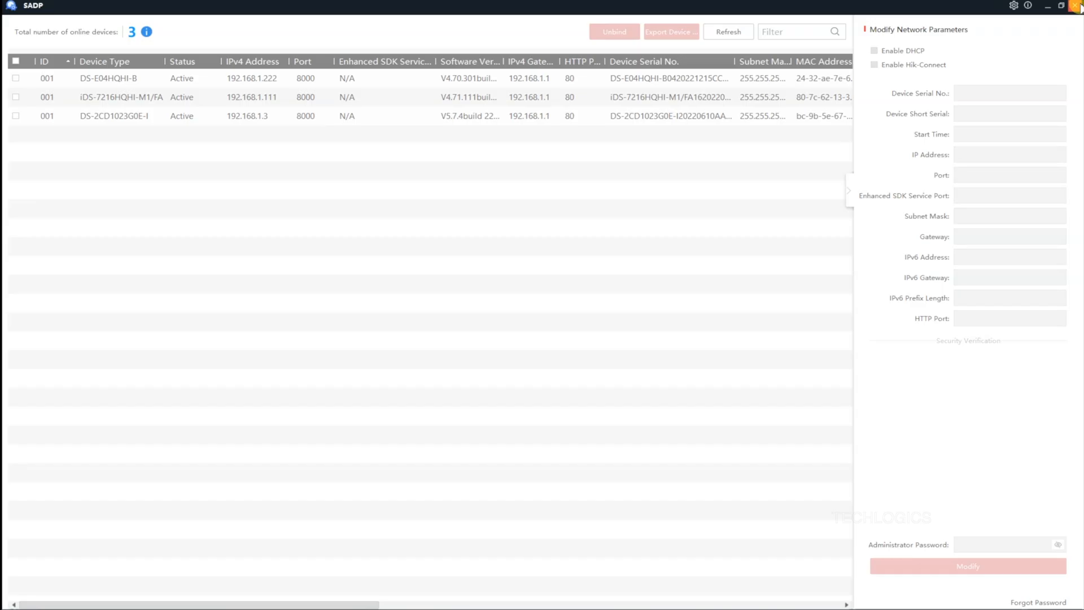
click(1076, 6)
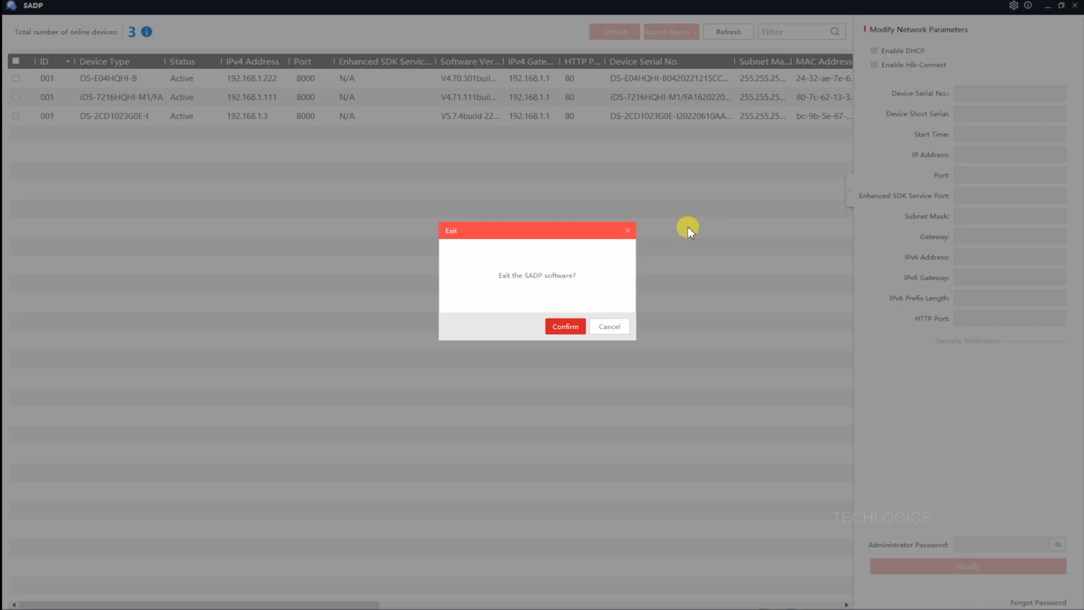
click(565, 325)
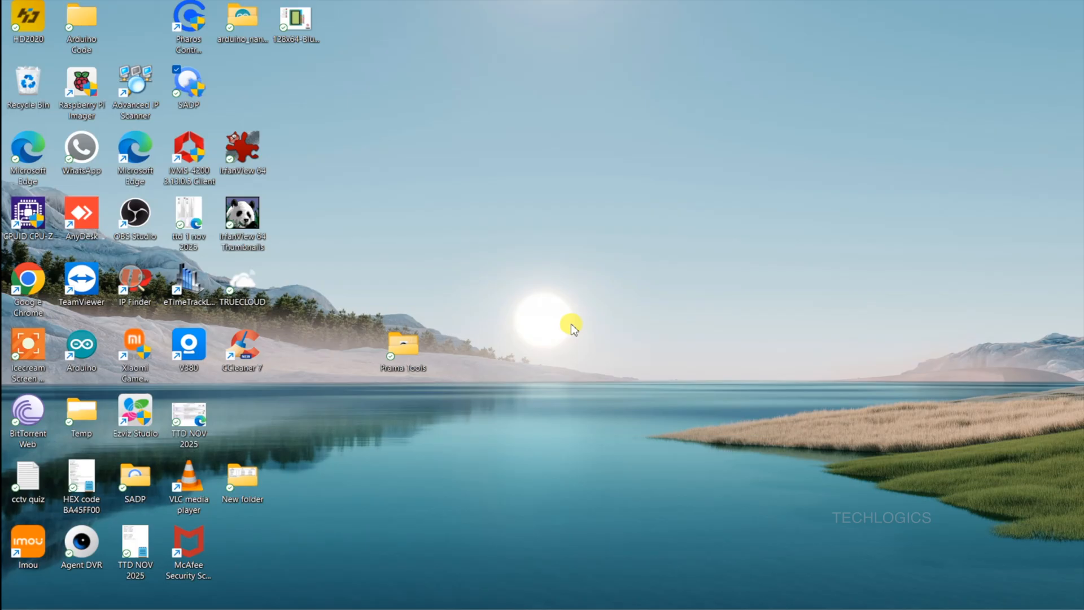
mouse_move(870, 199)
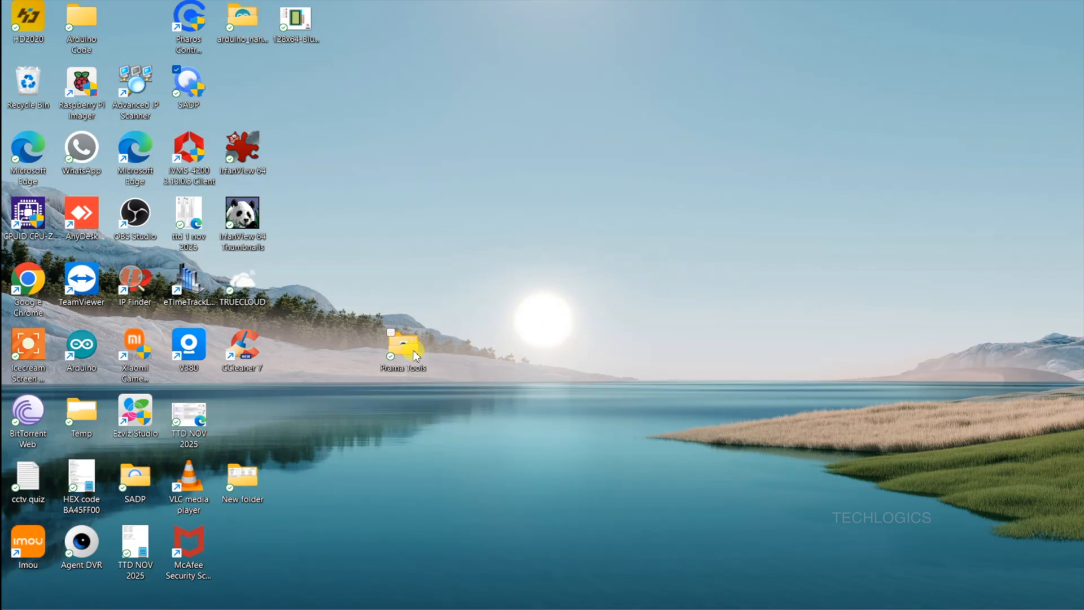
double_click(402, 344)
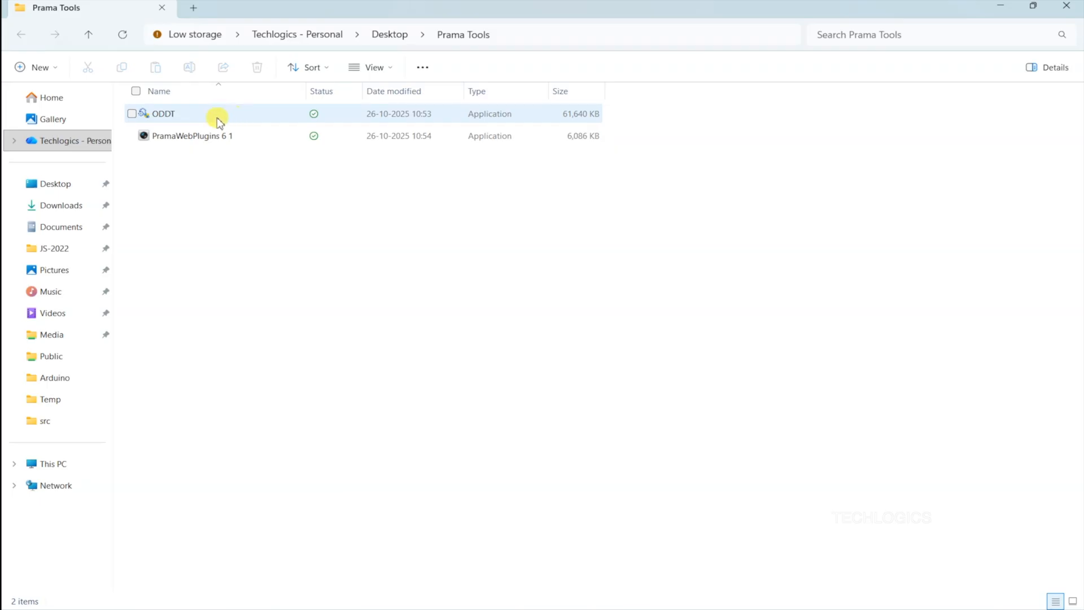
click(163, 112)
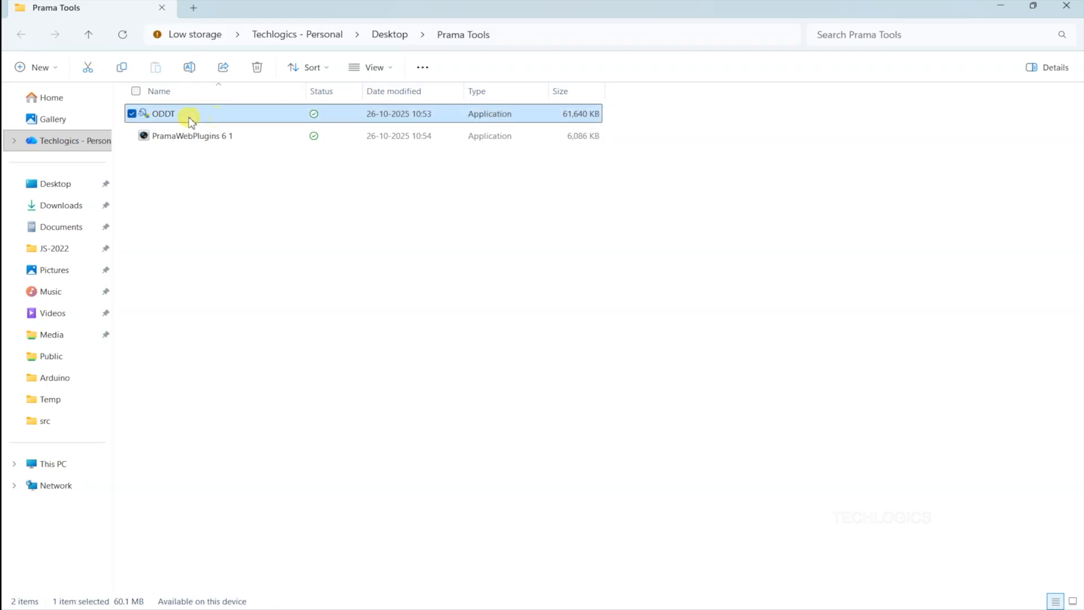
mouse_move(221, 120)
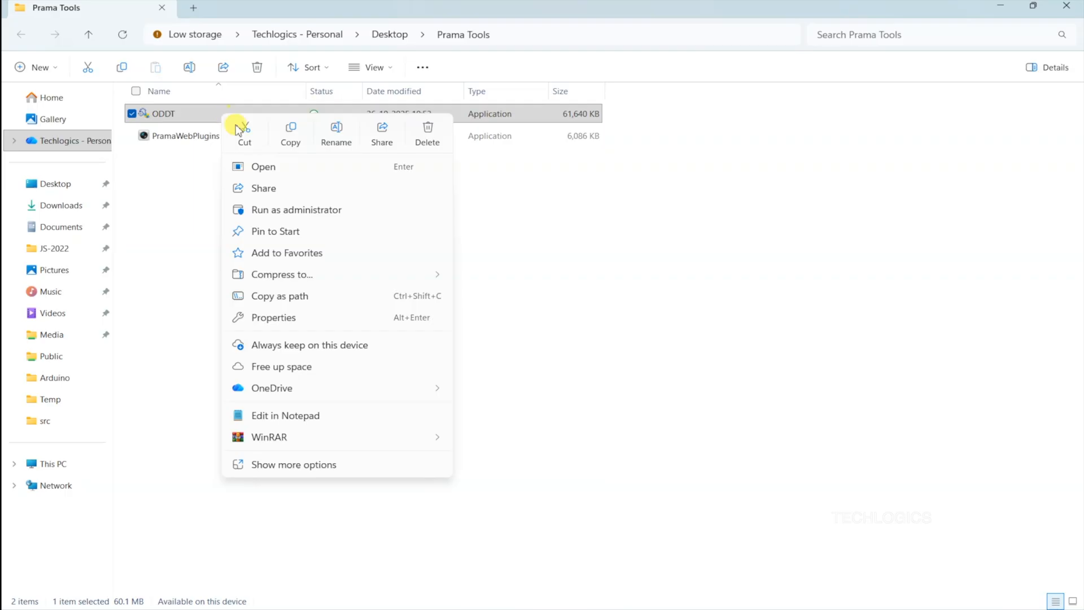
mouse_move(374, 213)
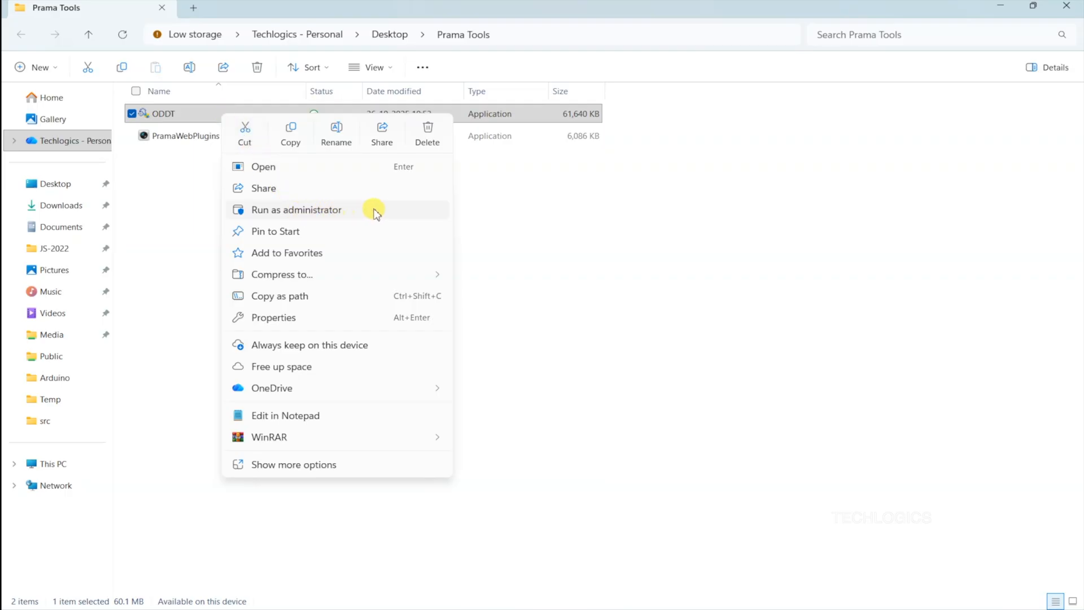
mouse_move(366, 216)
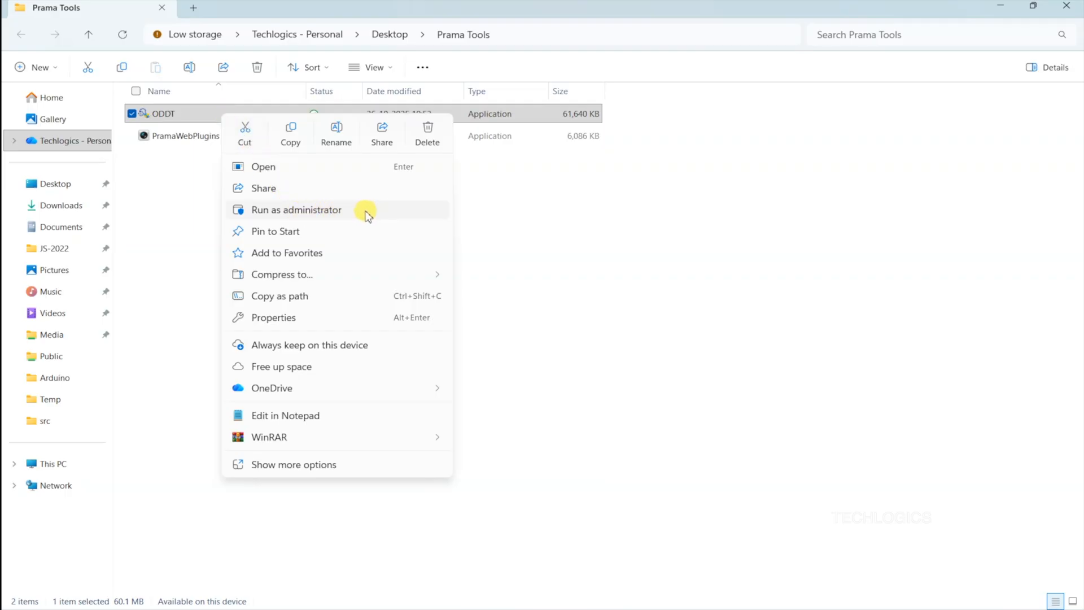
Run ODDT as administrator and allow it past SmartScreen via More info and Run anyway
click(296, 210)
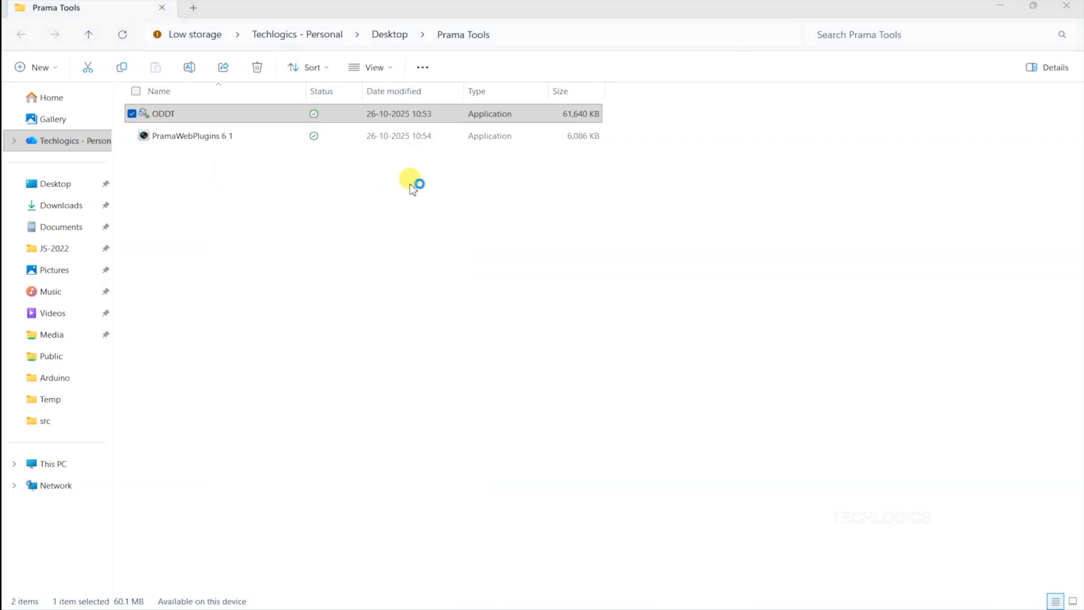
double_click(162, 113)
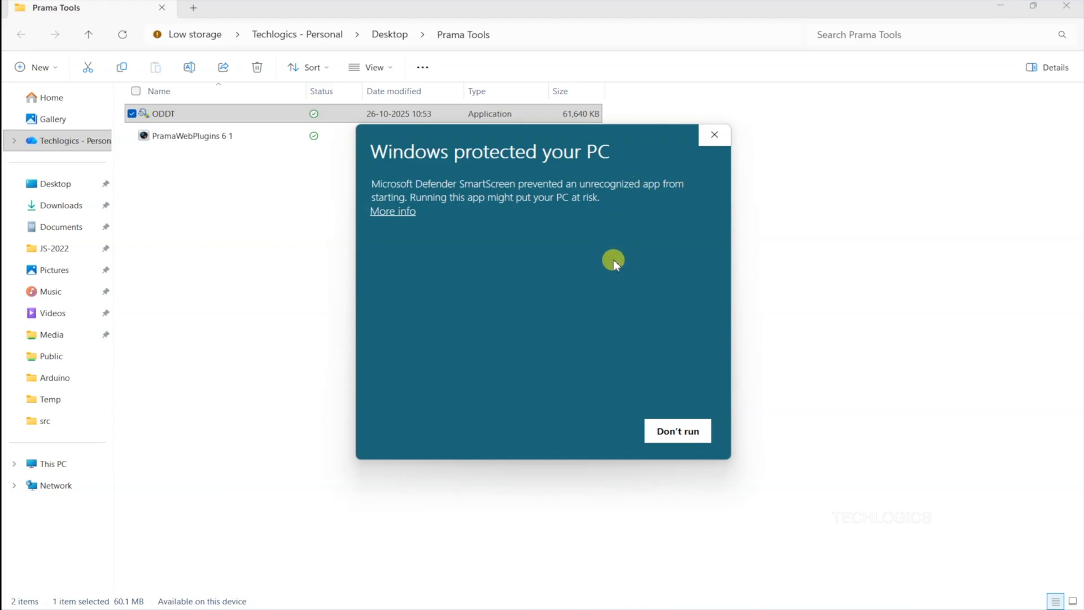
mouse_move(616, 208)
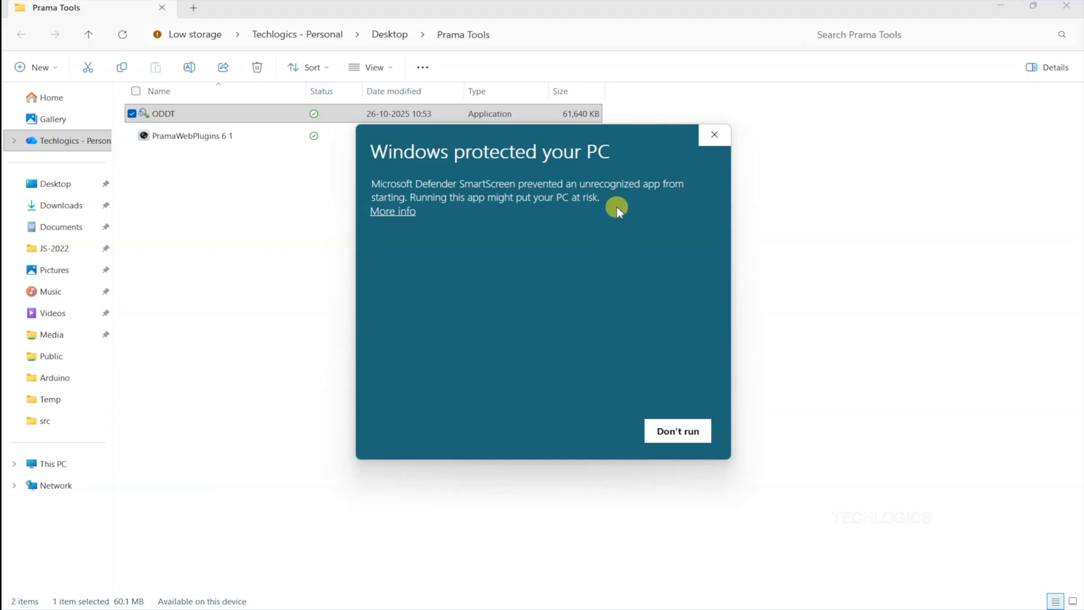
mouse_move(446, 217)
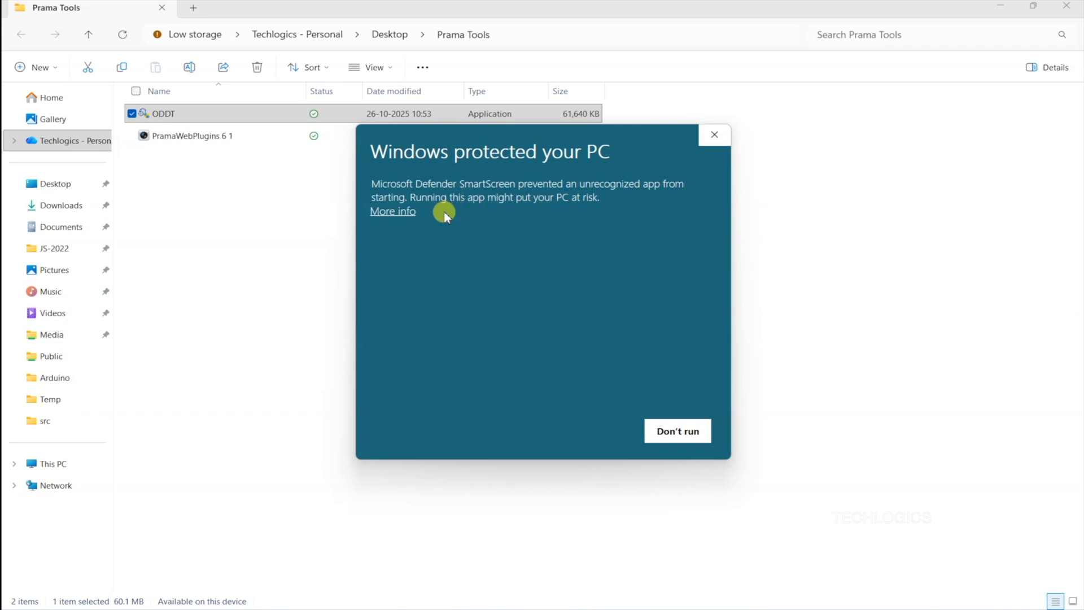
mouse_move(485, 325)
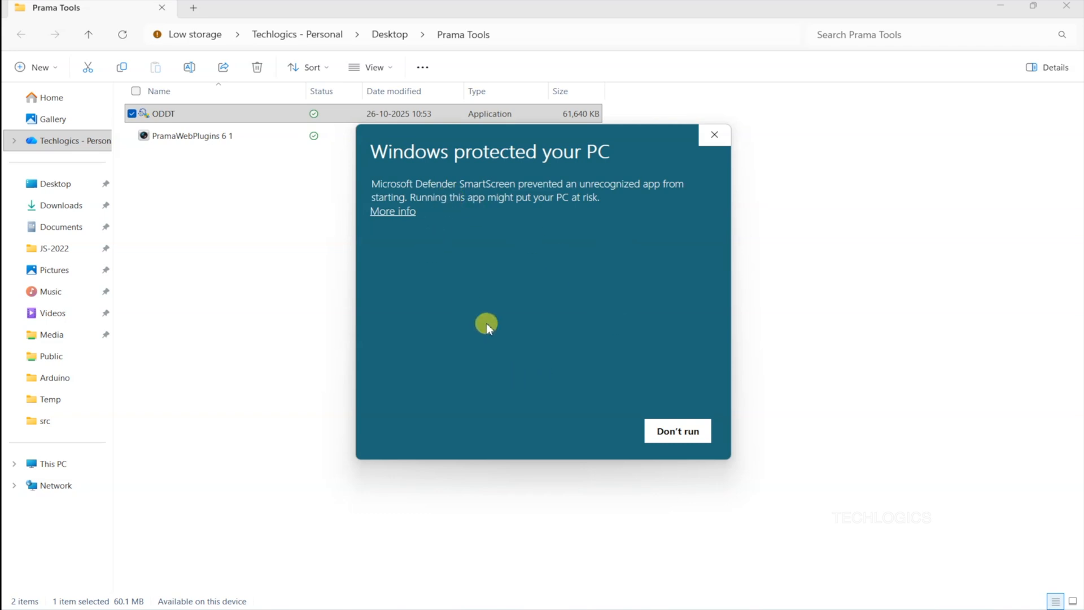
click(392, 211)
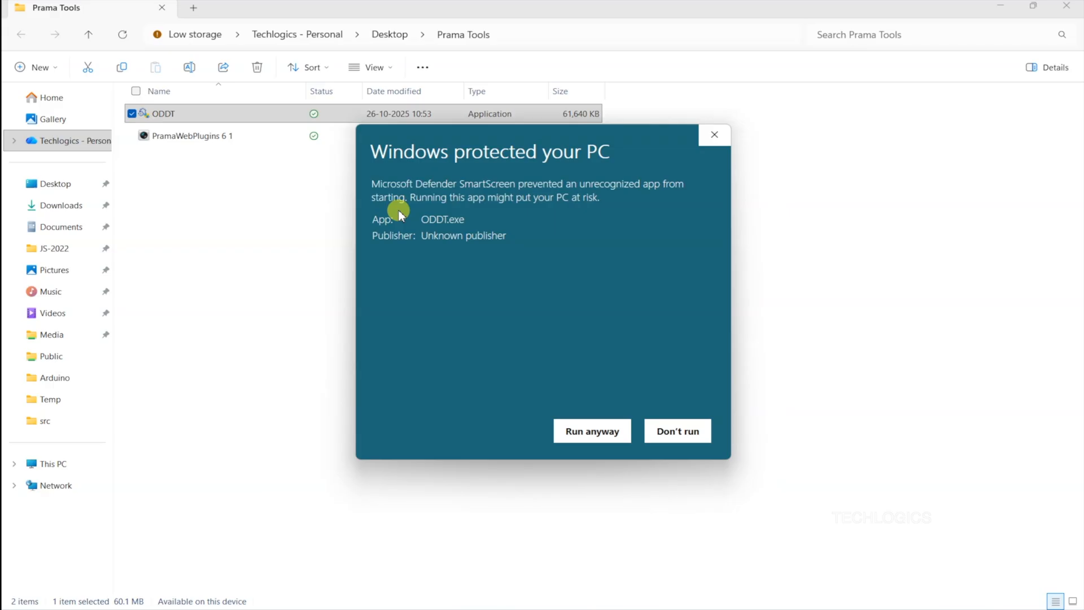
mouse_move(479, 400)
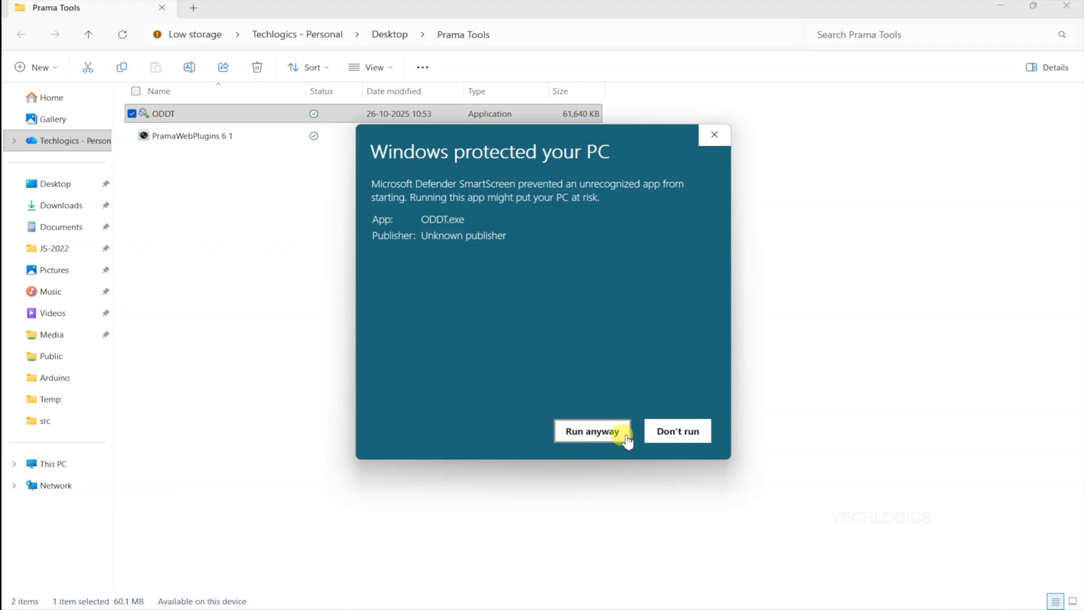
click(591, 431)
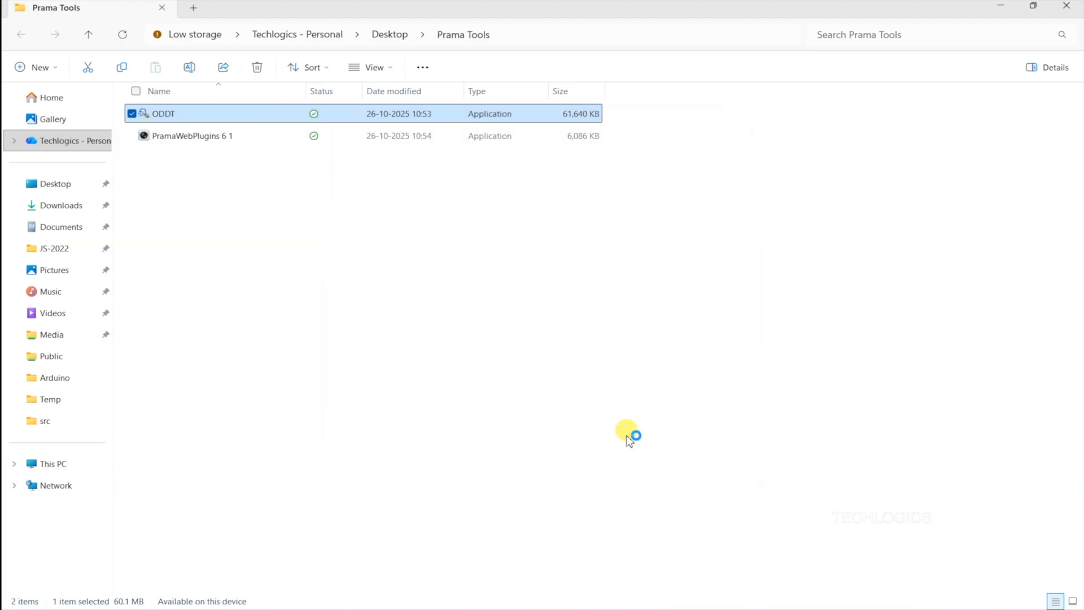
mouse_move(645, 308)
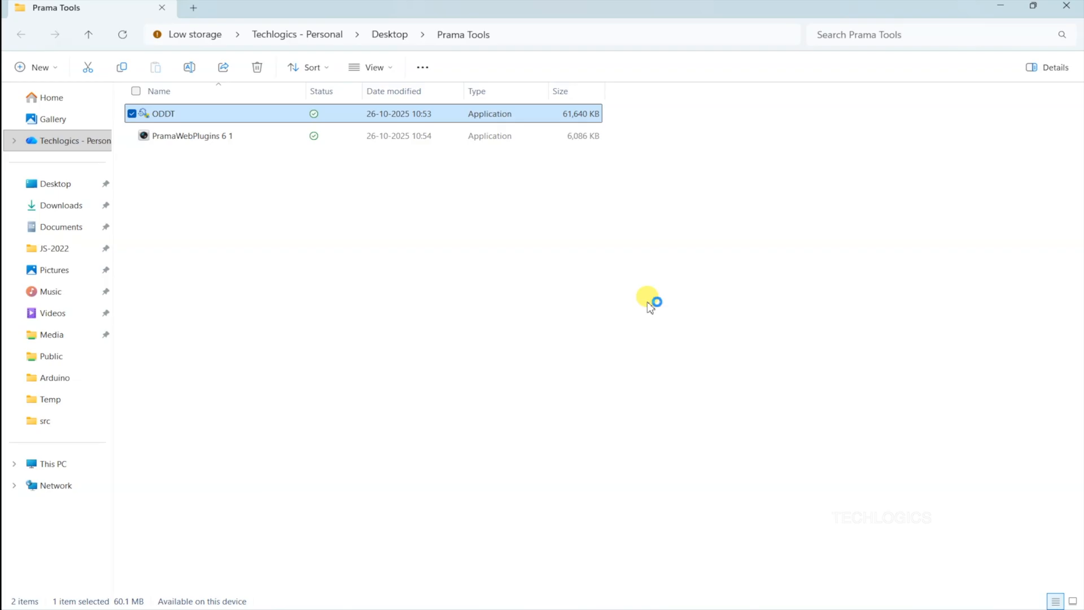
double_click(161, 113)
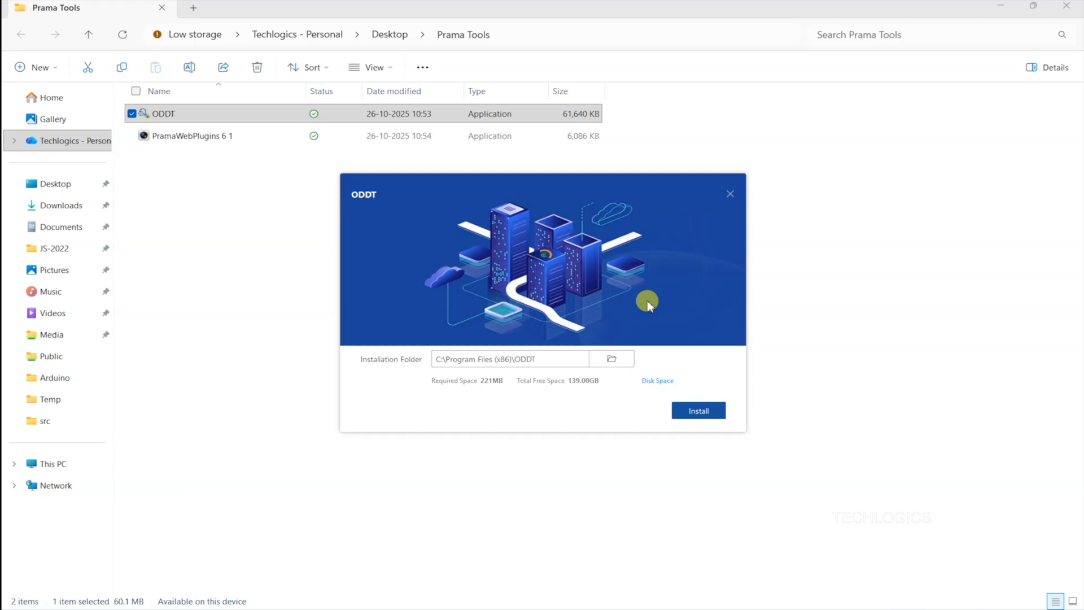
mouse_move(517, 374)
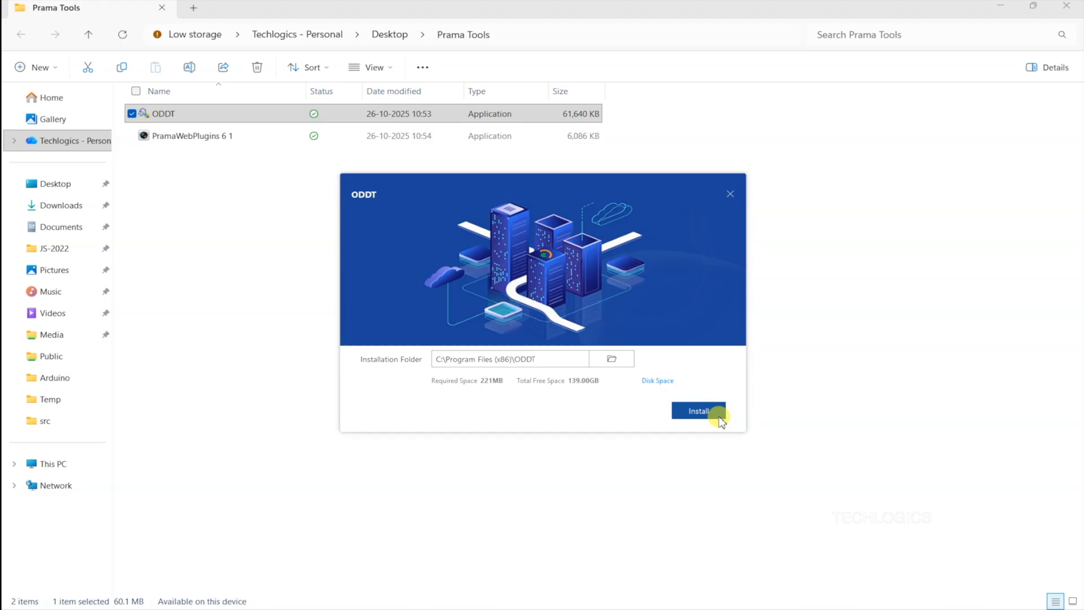
mouse_move(718, 384)
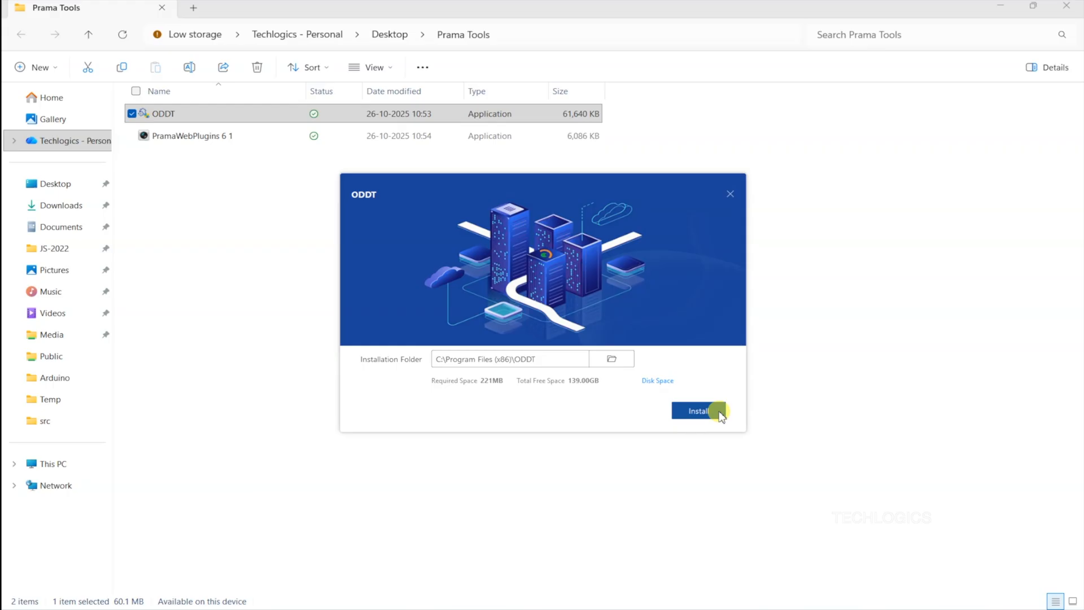
Install ODDT to the default folder and complete setup with desktop icon and client launch
click(699, 411)
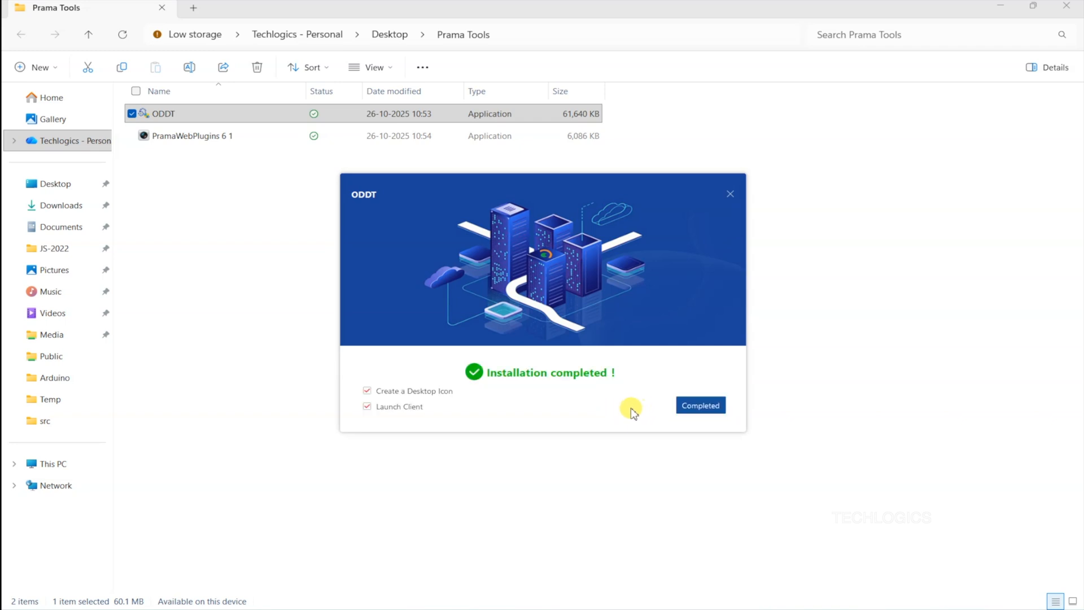
mouse_move(426, 413)
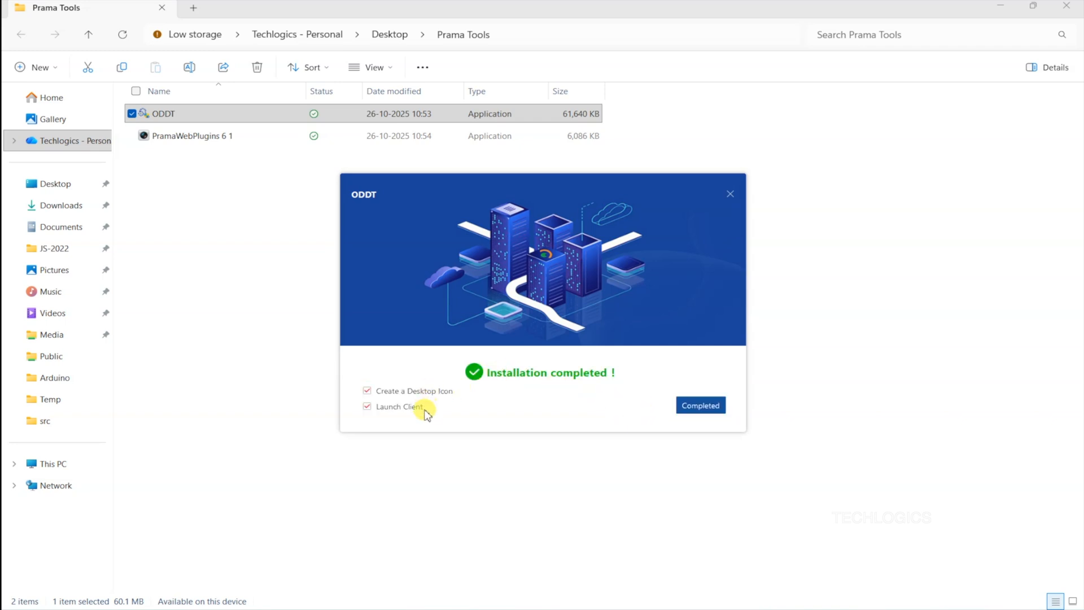
mouse_move(616, 422)
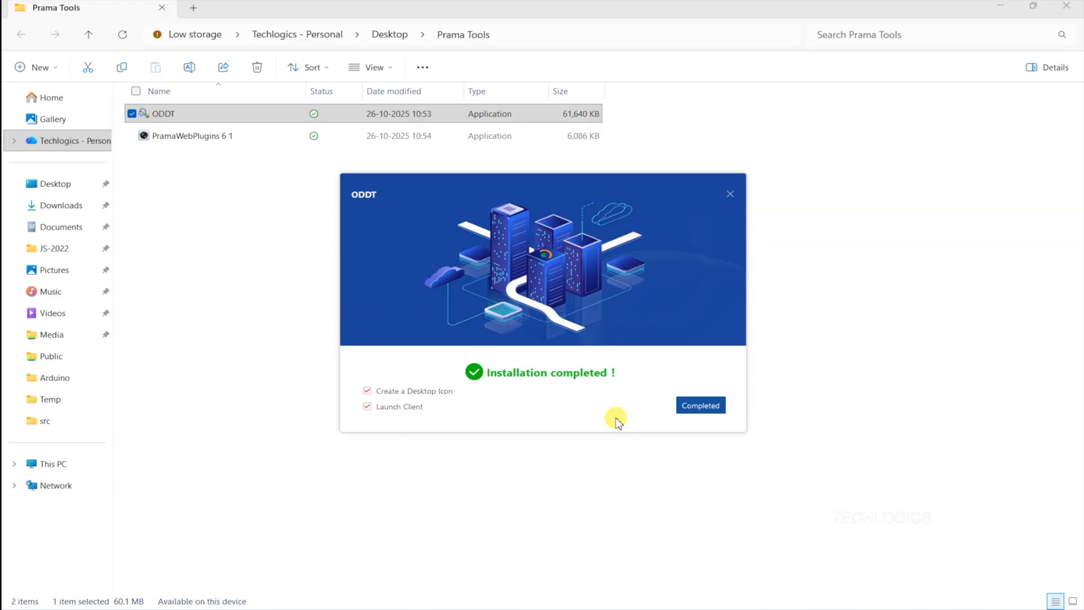
mouse_move(752, 441)
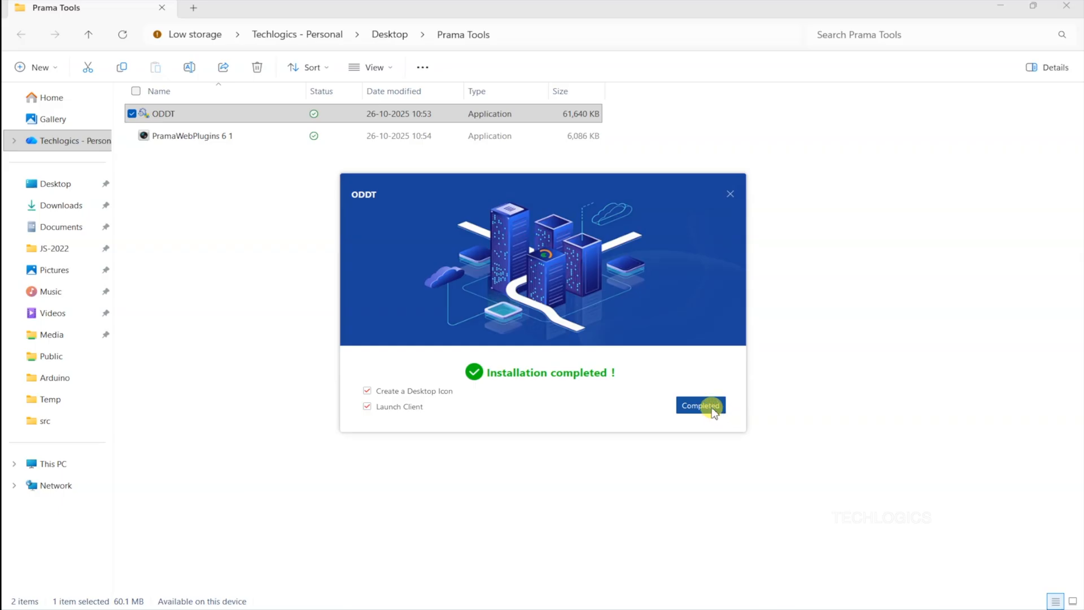
click(700, 405)
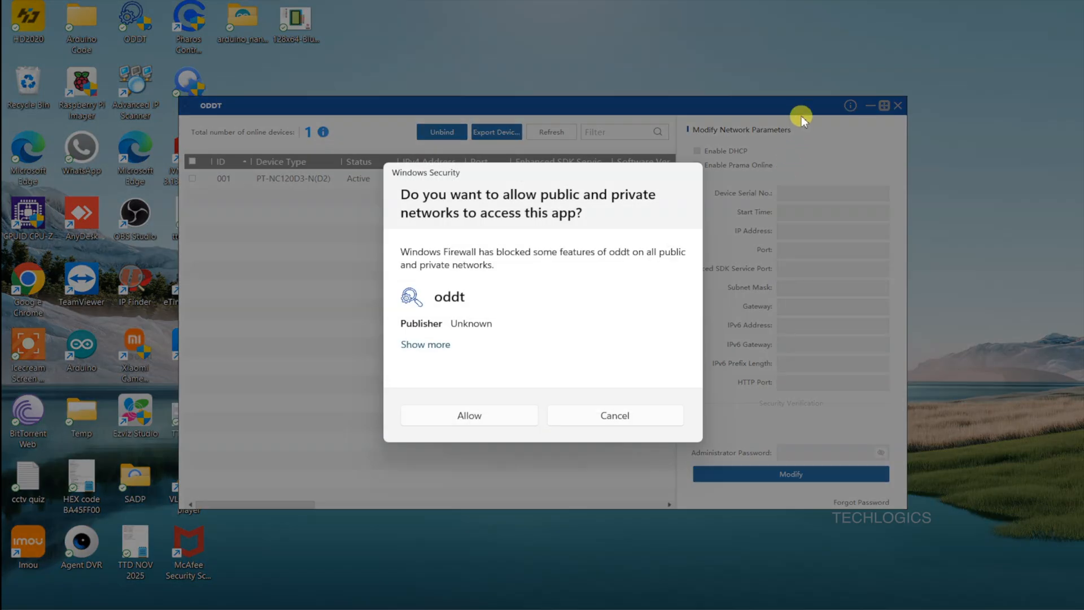
mouse_move(476, 286)
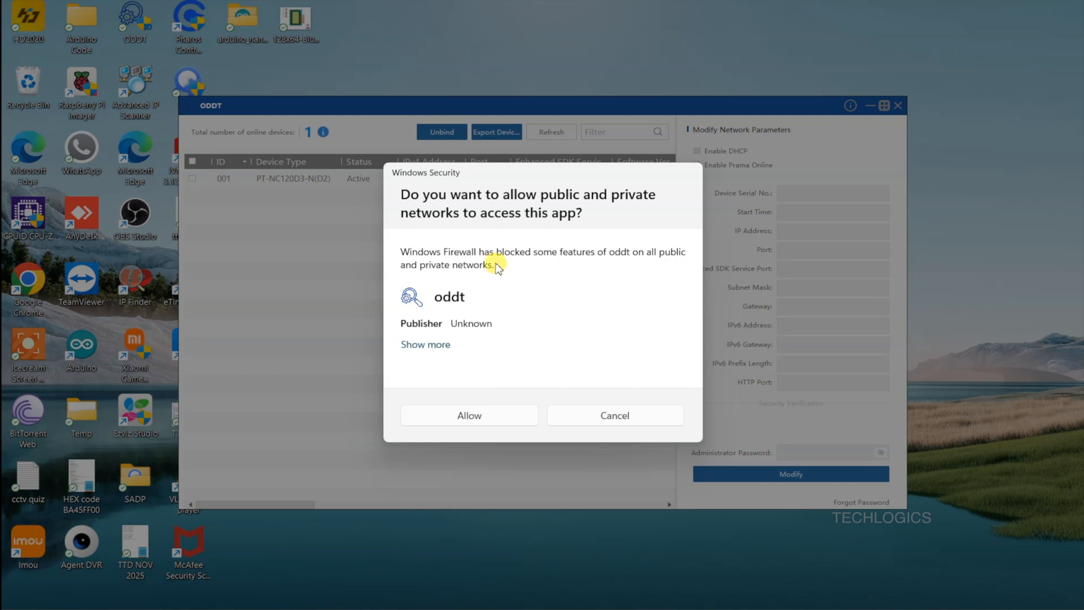
mouse_move(528, 449)
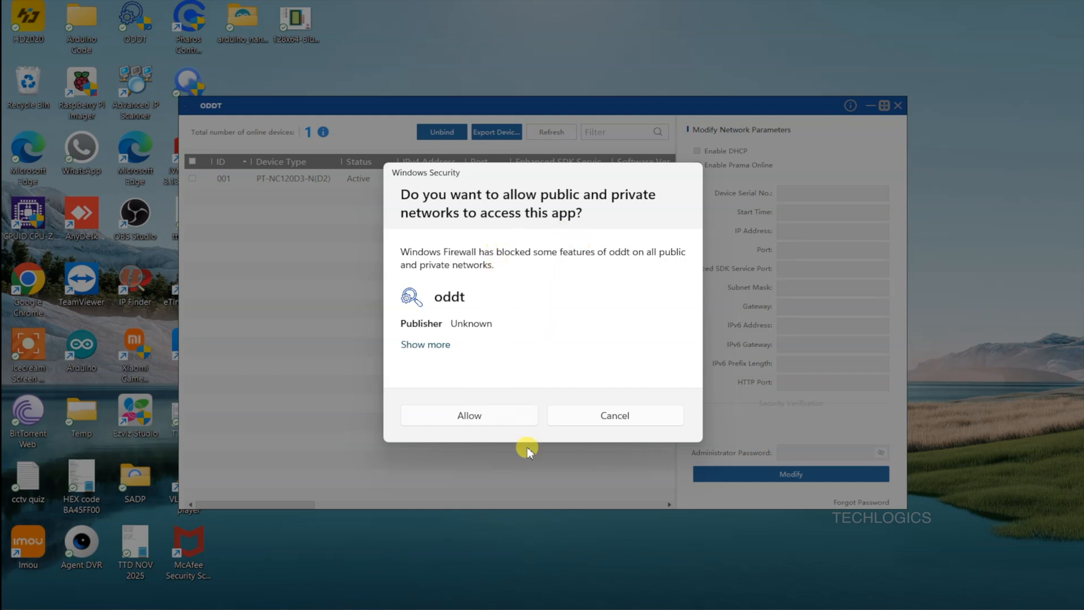
mouse_move(521, 421)
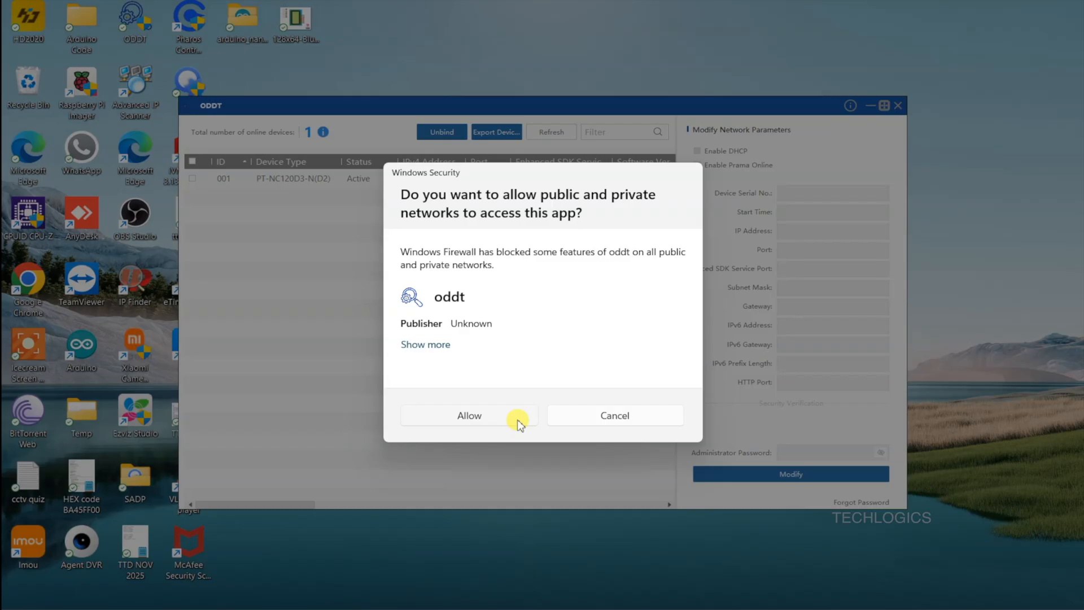
Allow ODDT through the Windows firewall so the camera at 192.168.1.199 lists
click(469, 415)
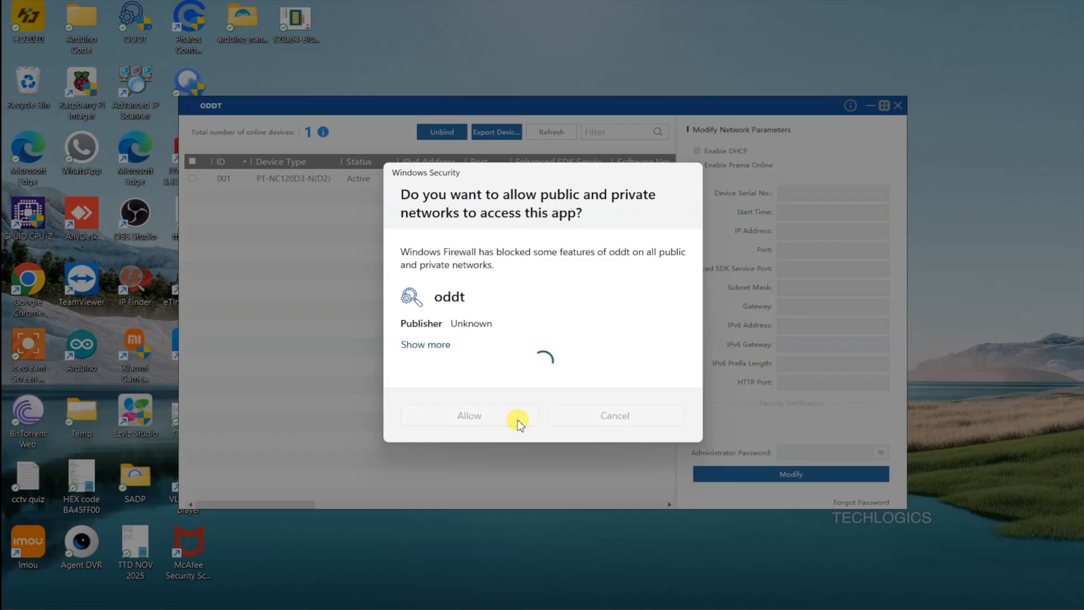
click(467, 416)
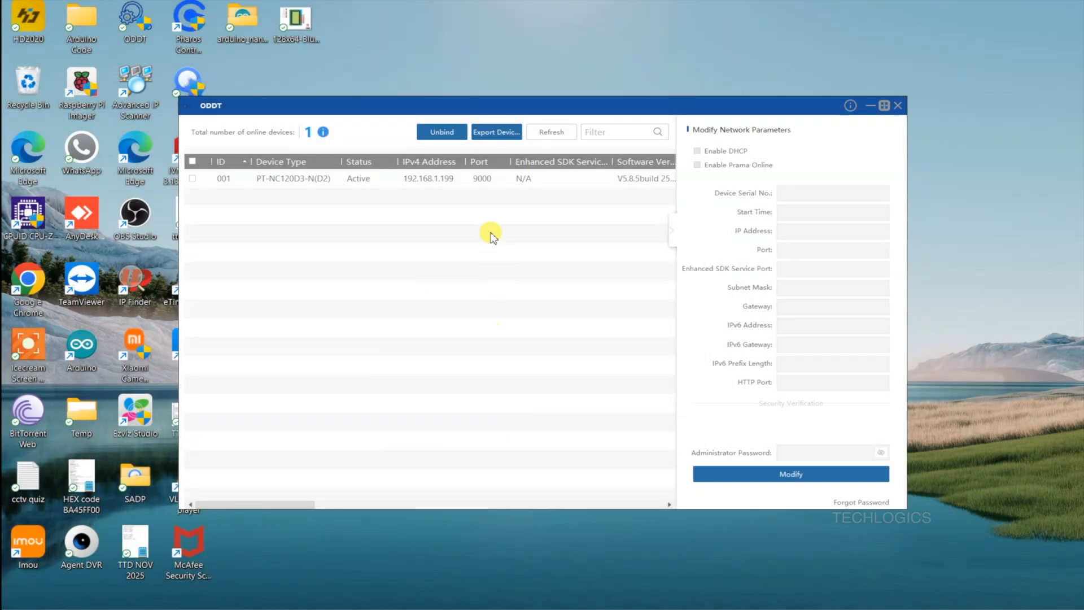
Refresh the device list and select the inactive PT-NC123D3-N(DZ) camera at 192.168.1.64
click(550, 133)
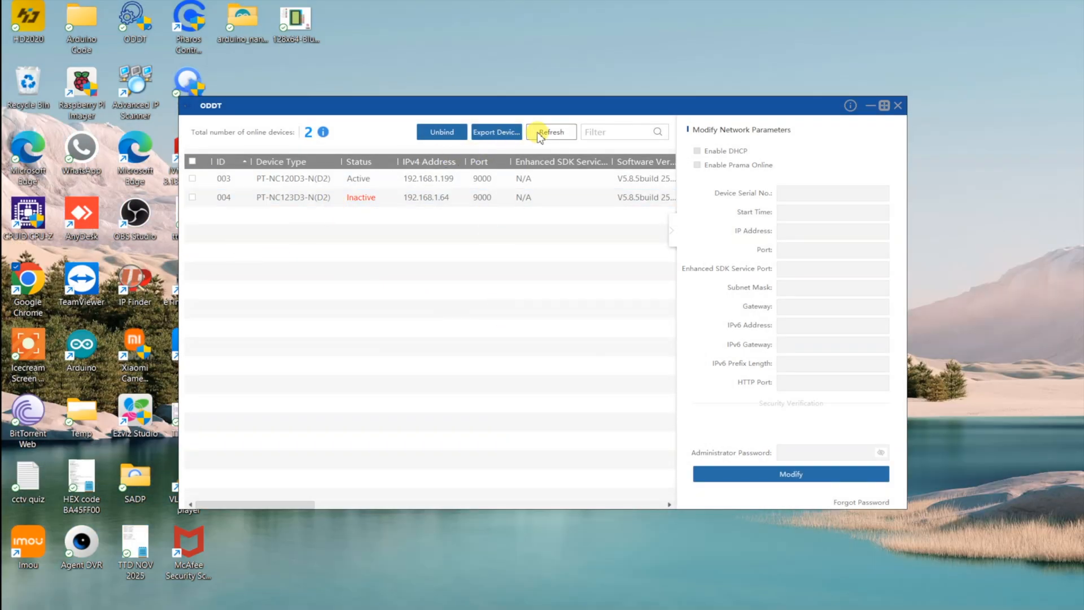
click(550, 132)
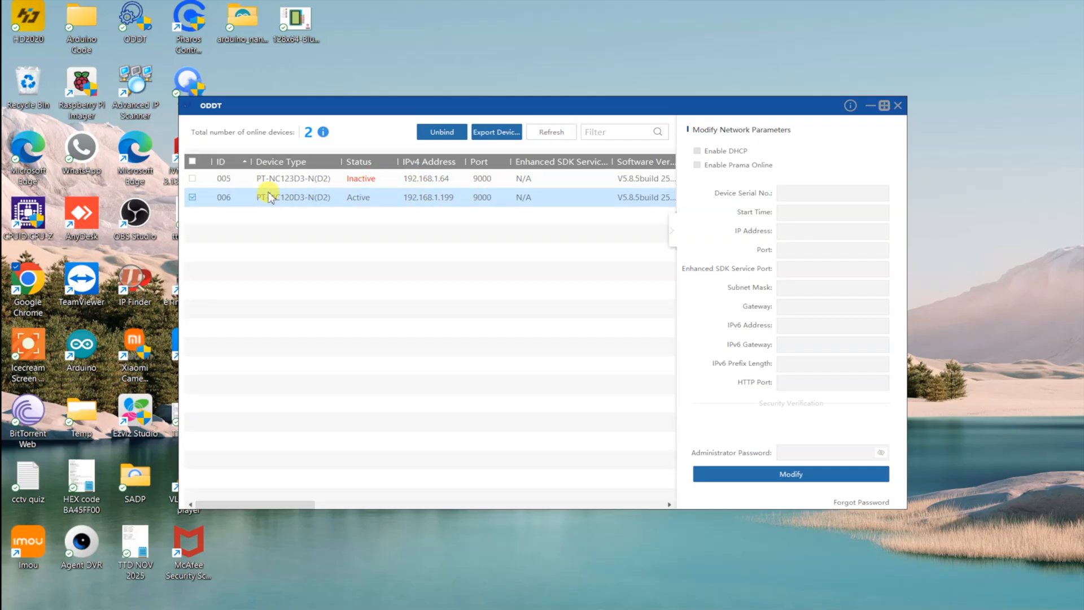
click(192, 196)
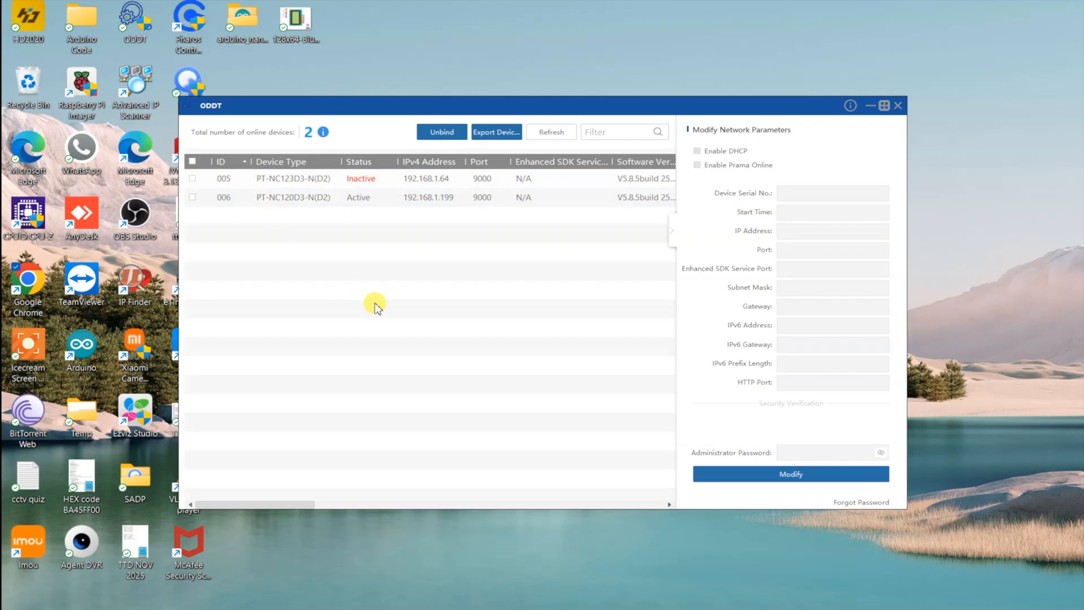
click(192, 179)
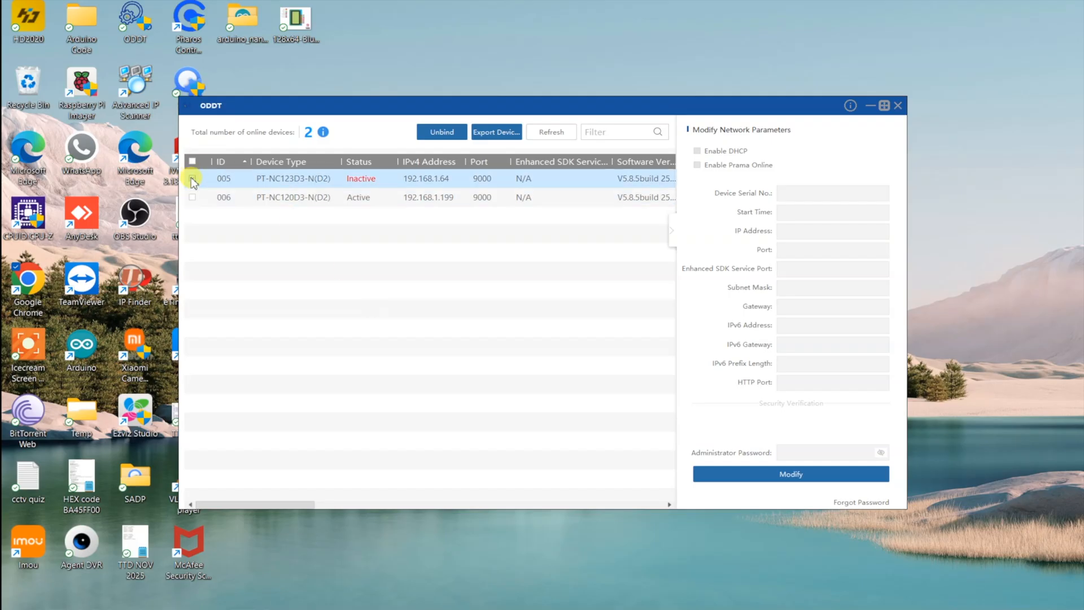
click(192, 178)
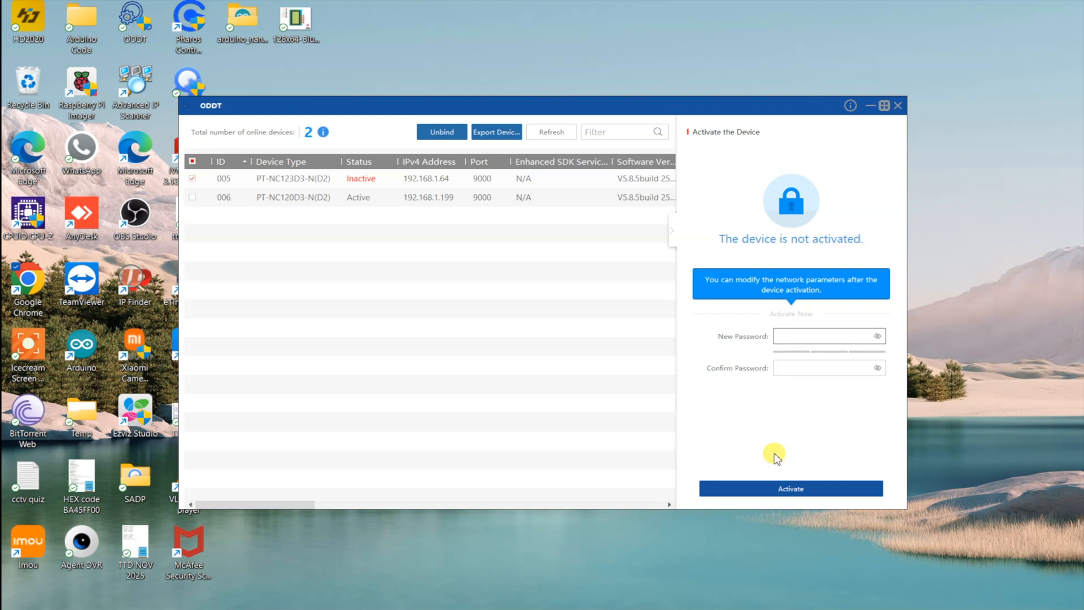
Enter and confirm a strong new password and activate the 192.168.1.64 camera
text(••)
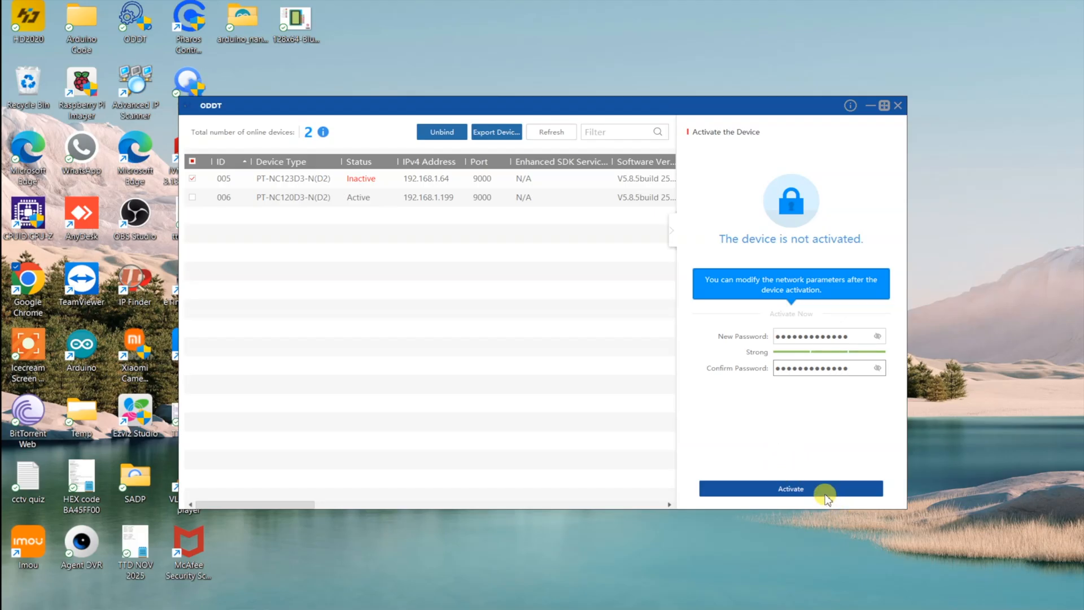
click(790, 488)
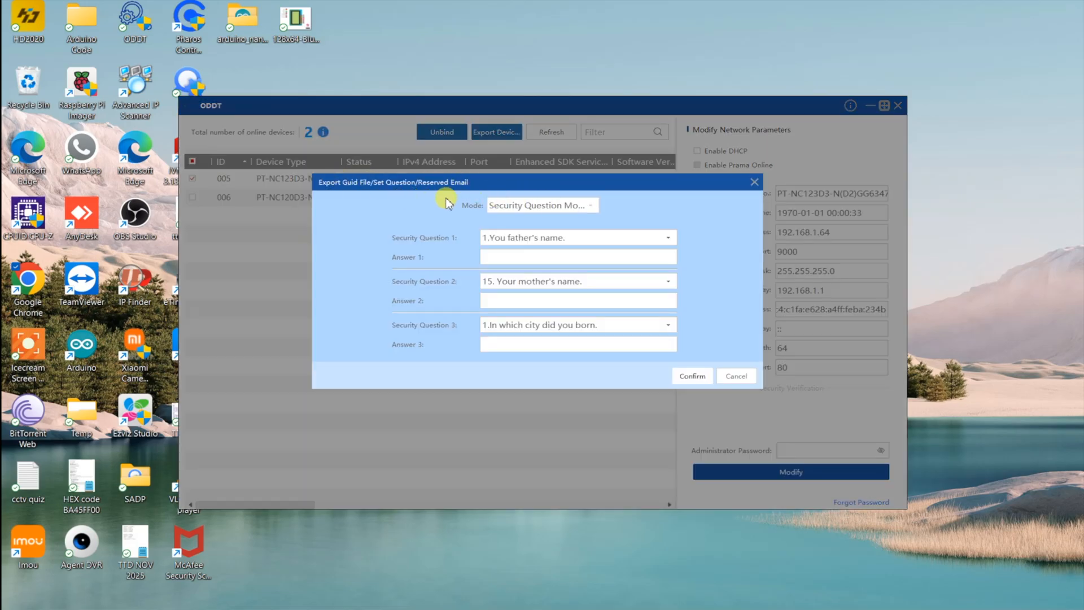
mouse_move(593, 215)
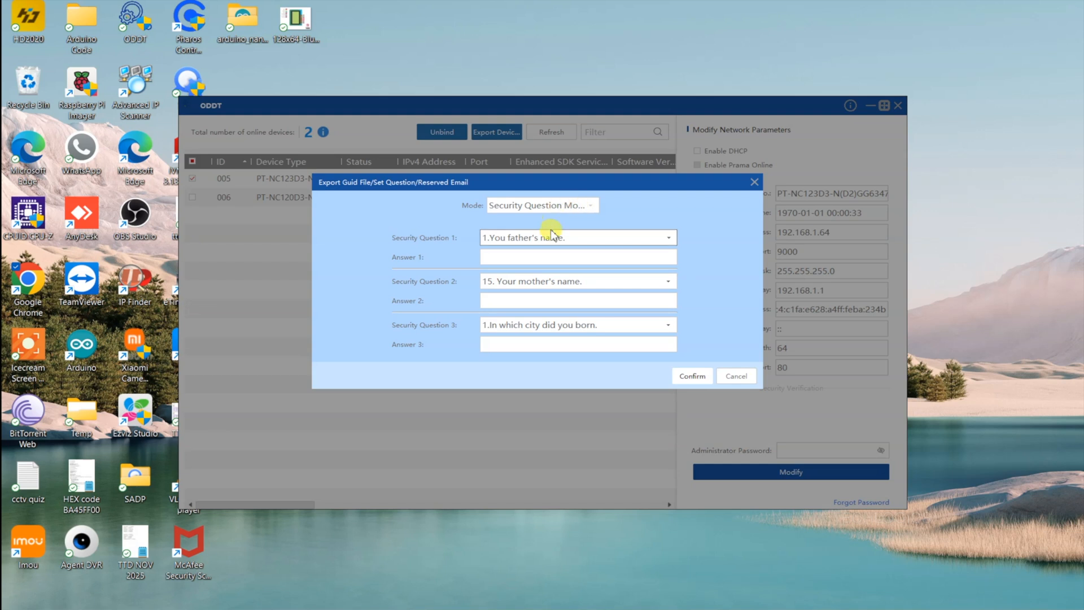
click(577, 256)
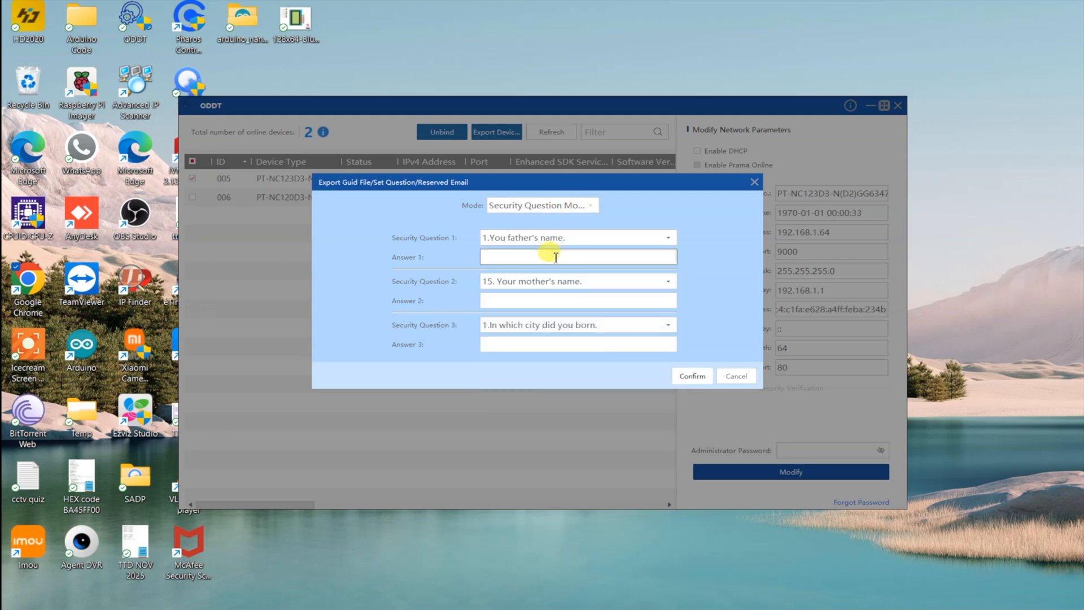
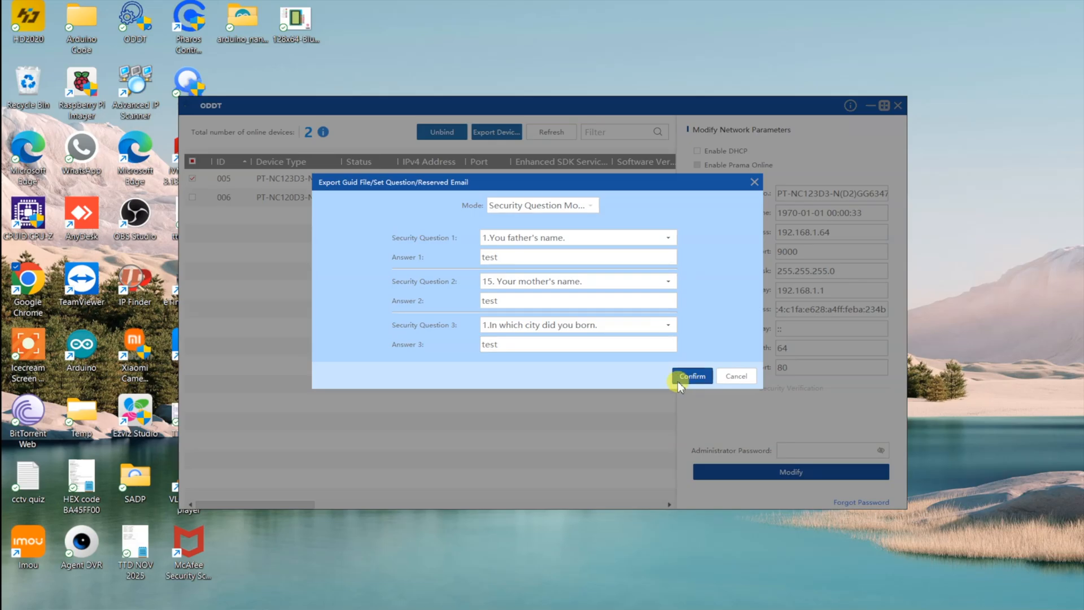
click(692, 375)
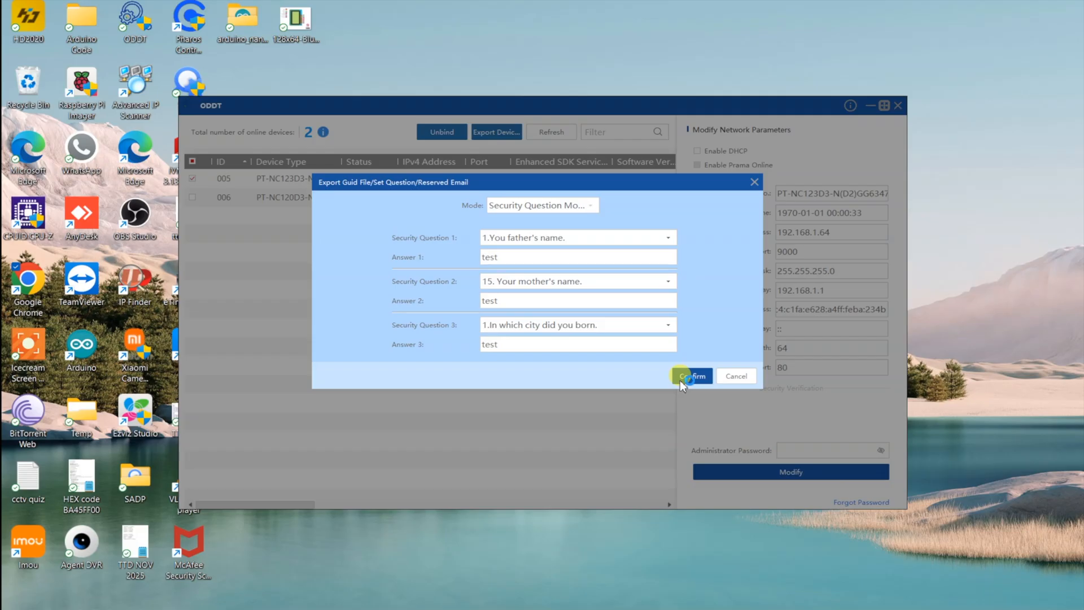
click(692, 375)
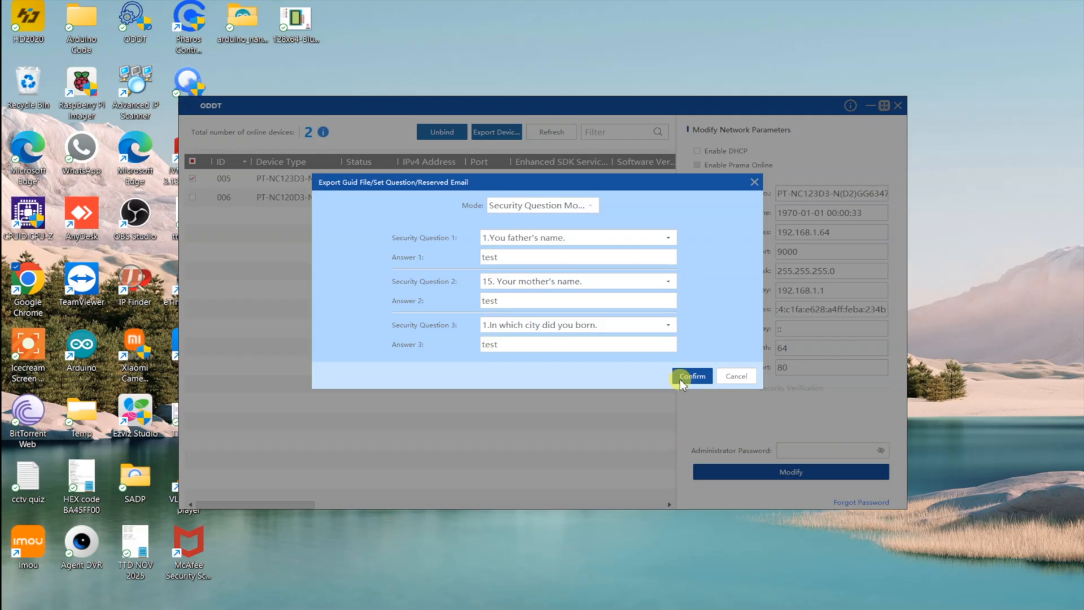
Confirm the answers, relaunch ODDT and refresh so cameras 192.168.1.199 and 192.168.1.64 show Active
click(691, 375)
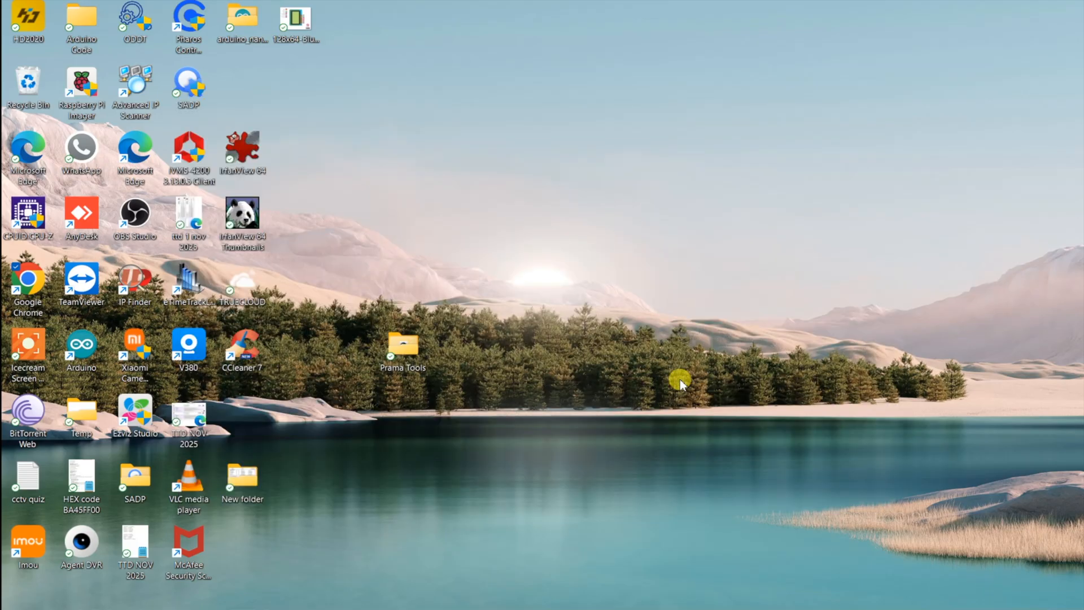
mouse_move(689, 359)
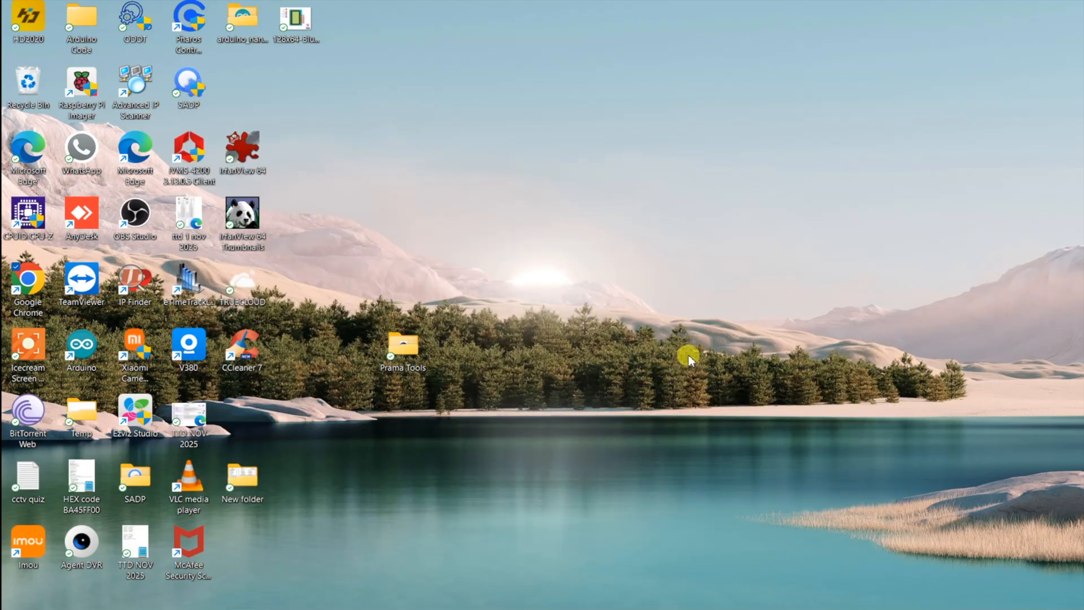
mouse_move(561, 227)
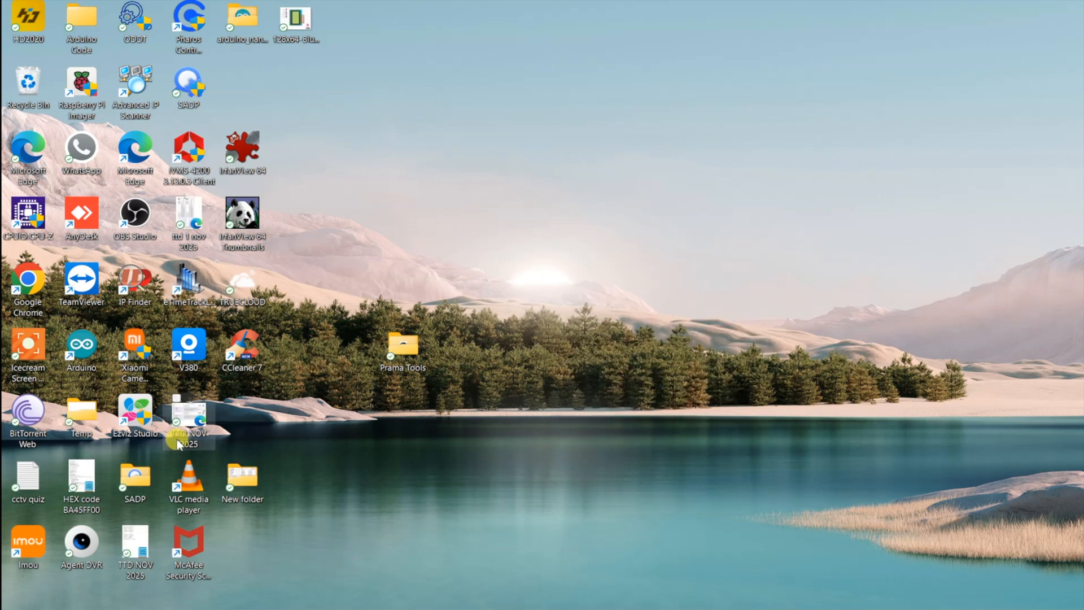
mouse_move(242, 290)
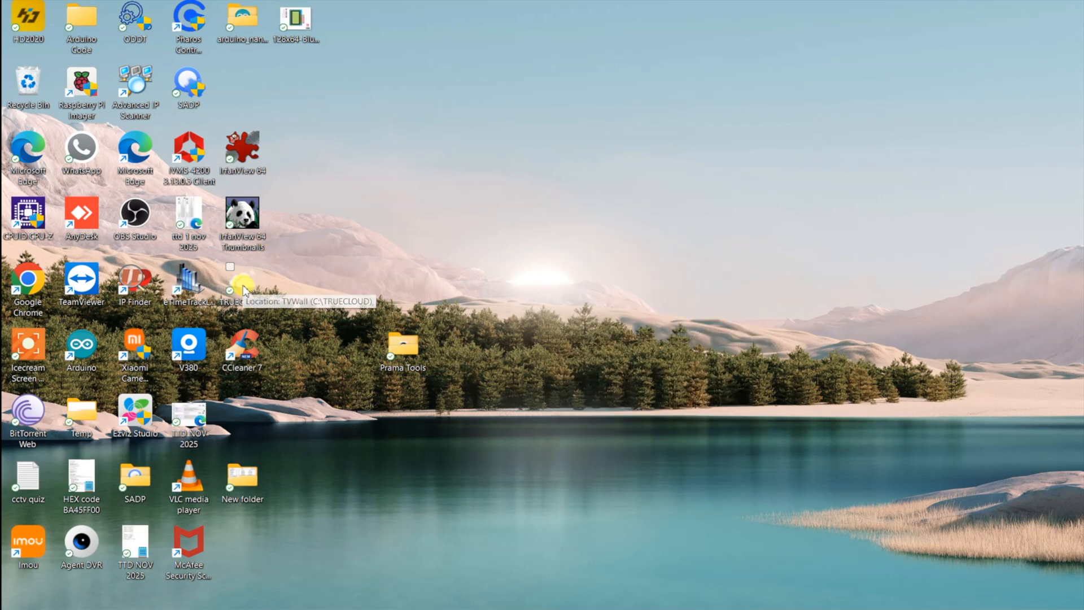
mouse_move(266, 75)
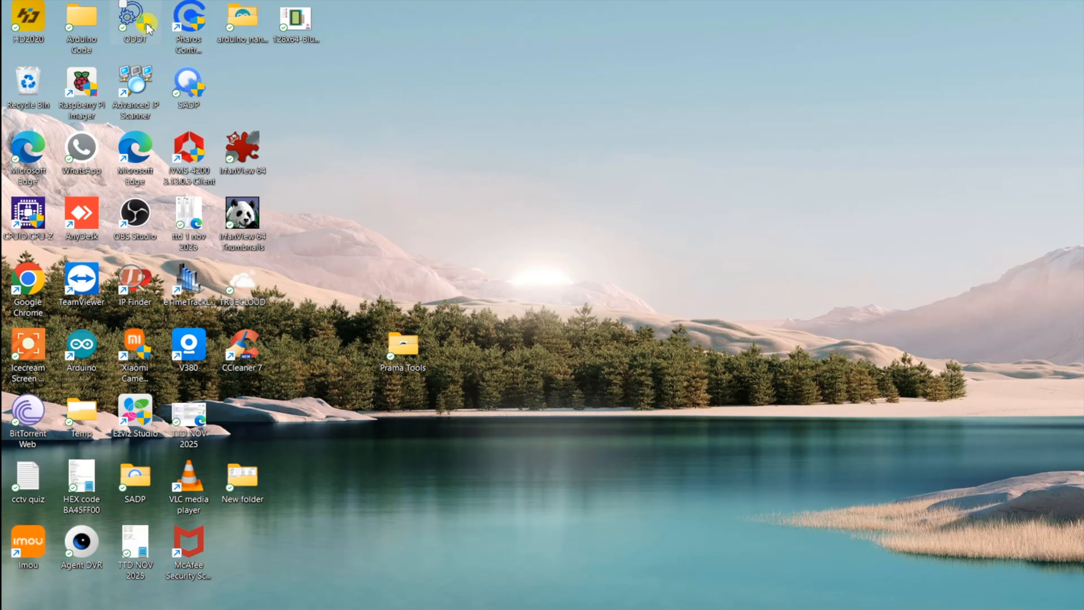
mouse_move(134, 20)
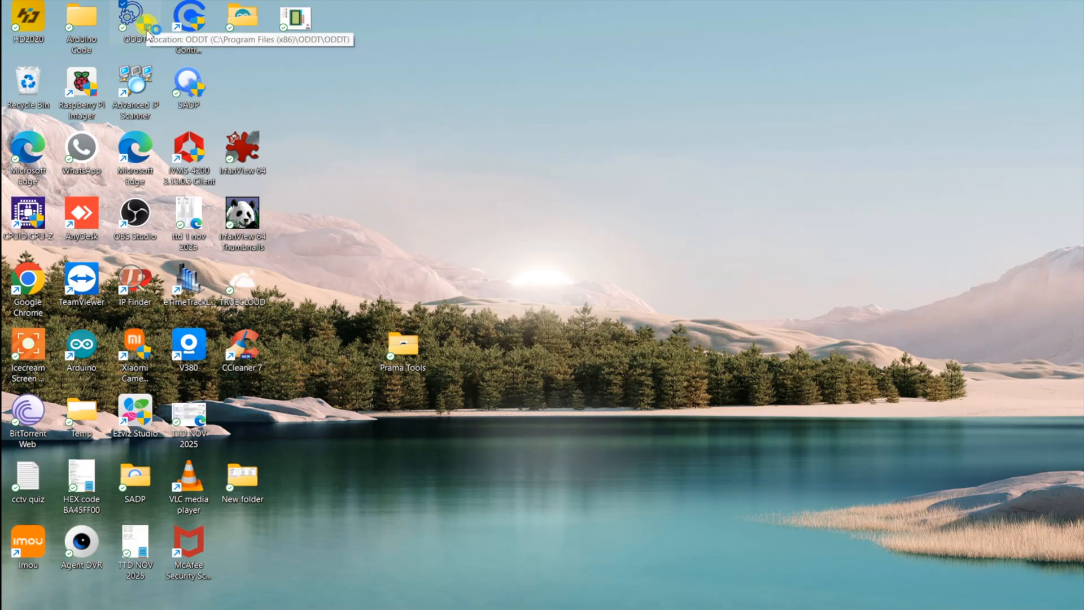
double_click(134, 17)
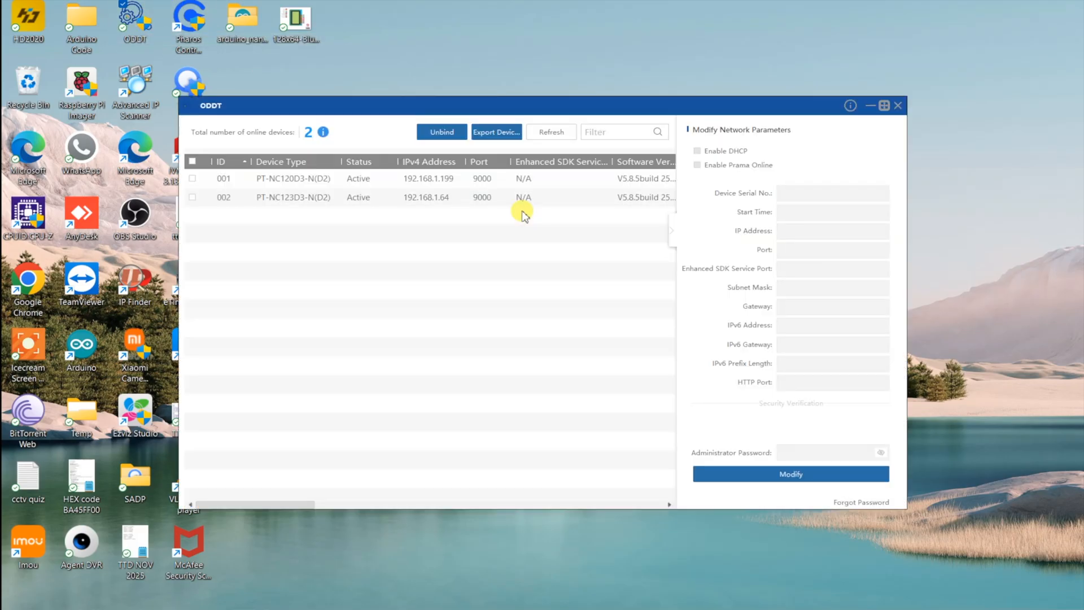
click(552, 132)
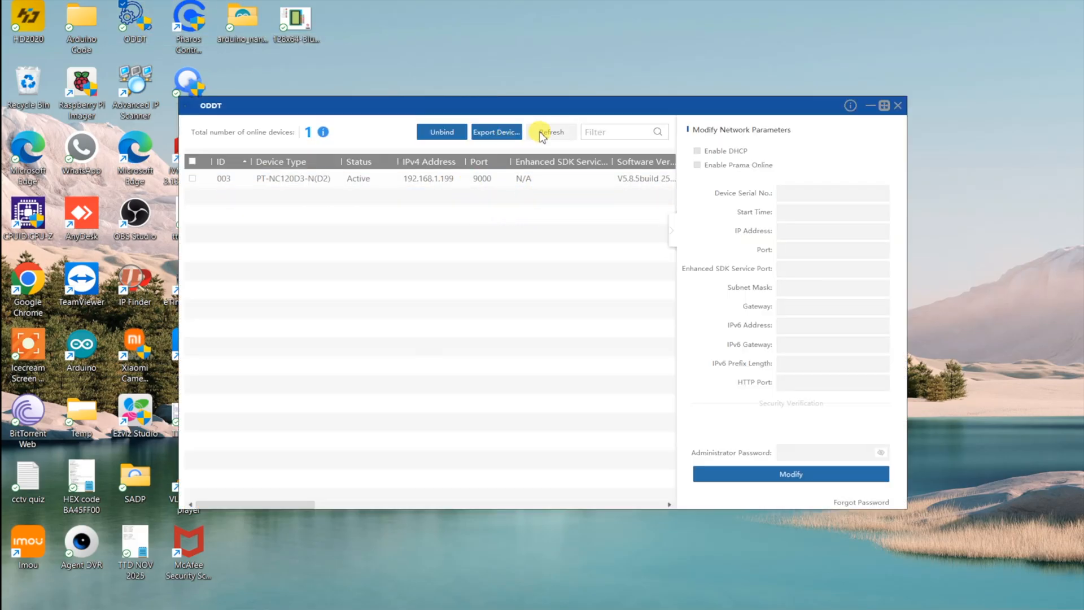
click(551, 132)
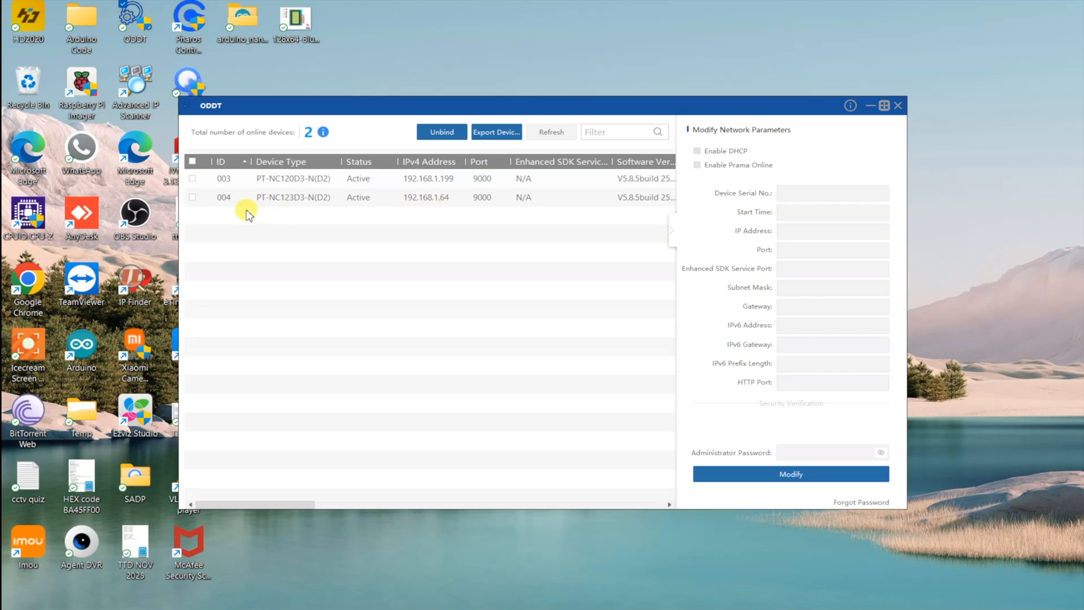
Select the PT-NC123D3-N(D2) camera and change its IP address to 192.168.1.101
click(290, 196)
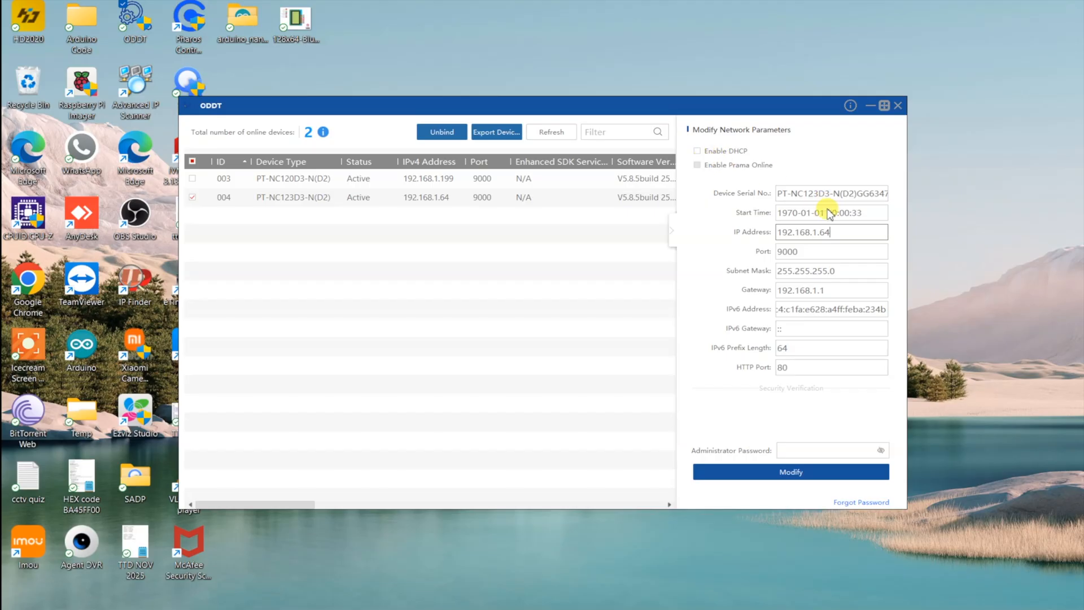
mouse_move(904, 264)
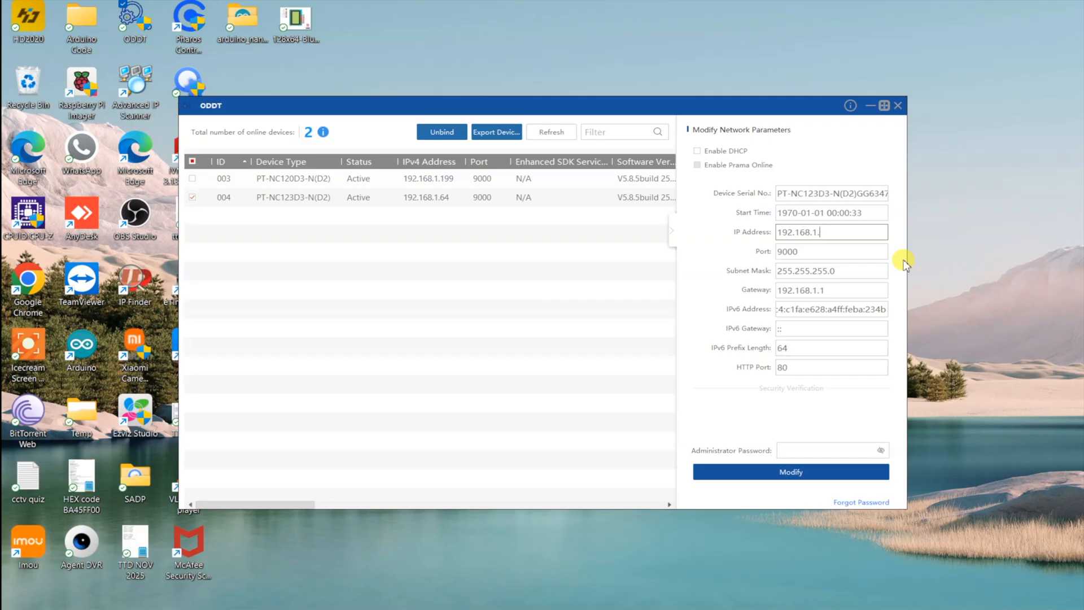
text(11)
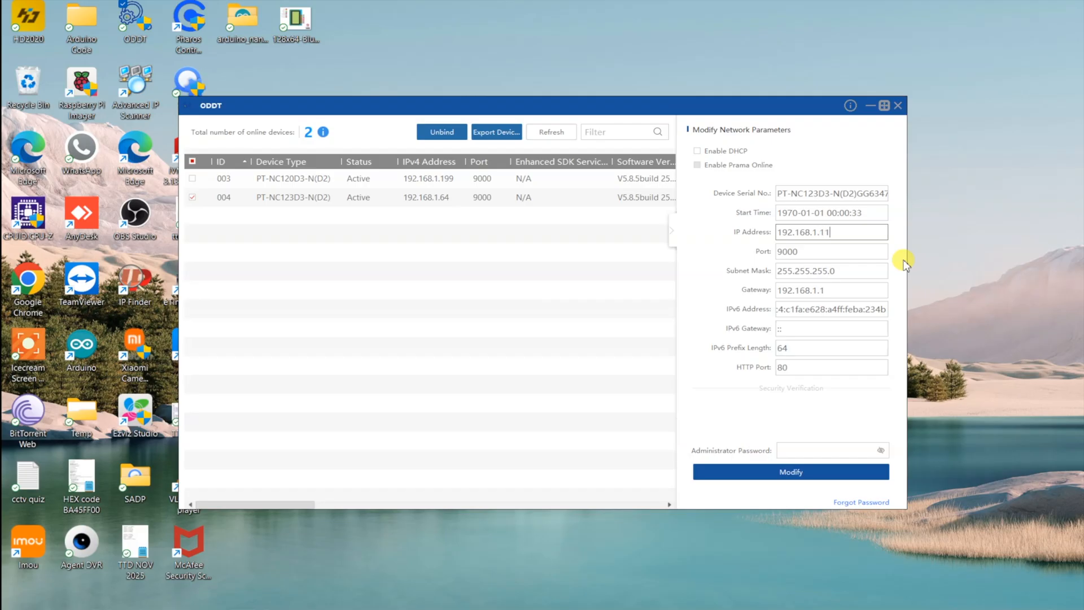
text(0)
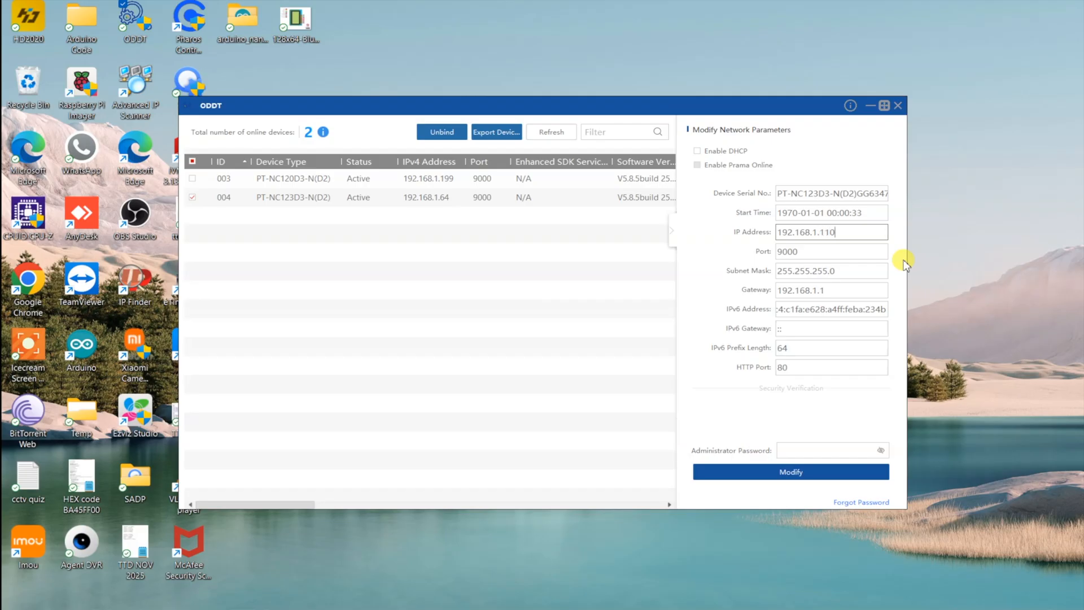
key(backspace)
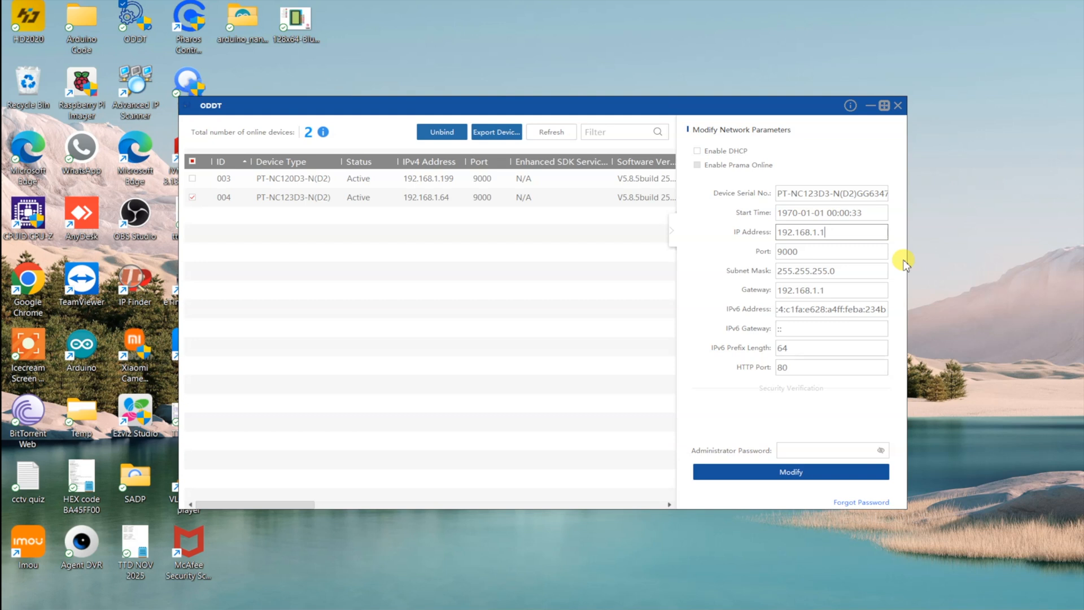
text(01)
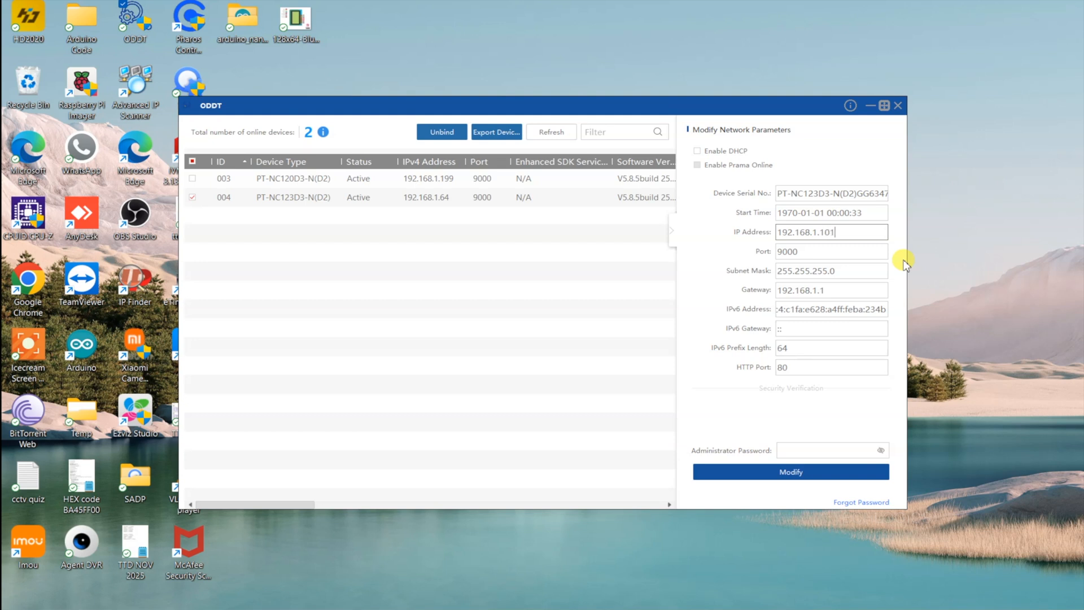
click(830, 251)
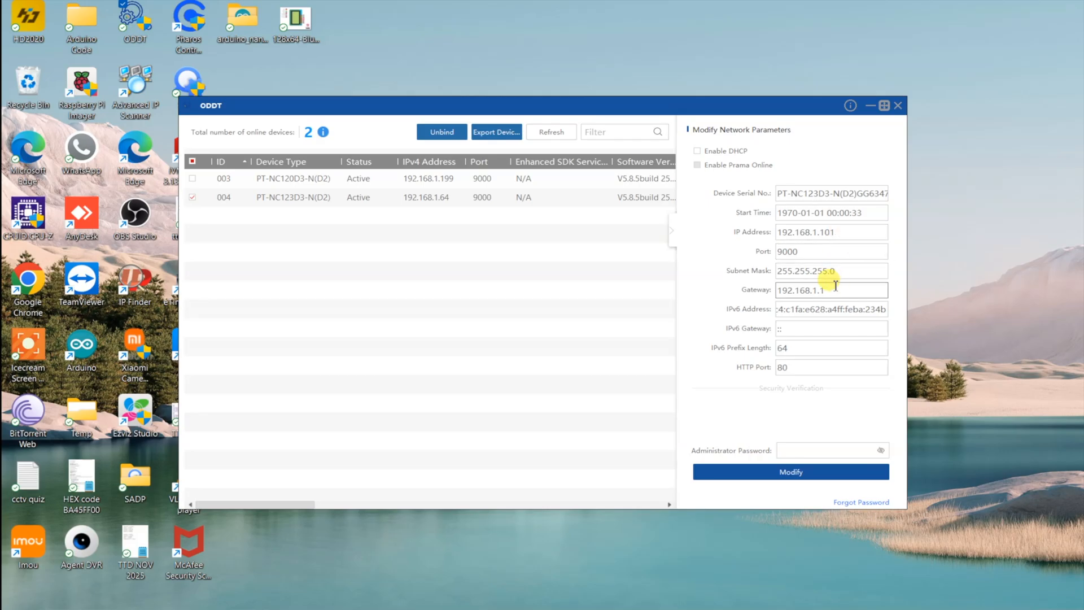
Enter the administrator password and reveal it with the eye icon
click(830, 450)
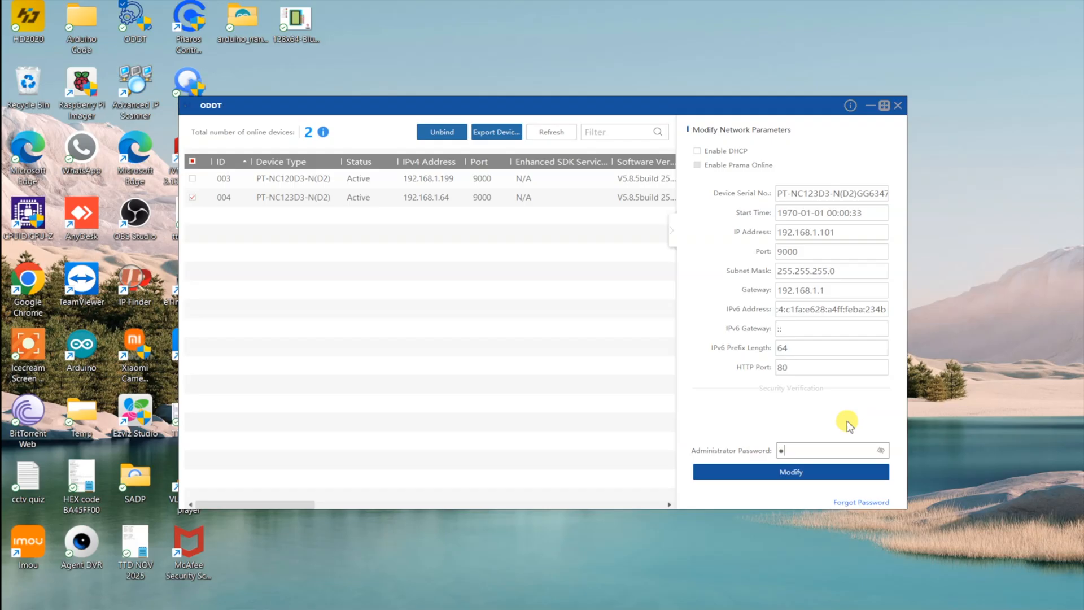
text(••••)
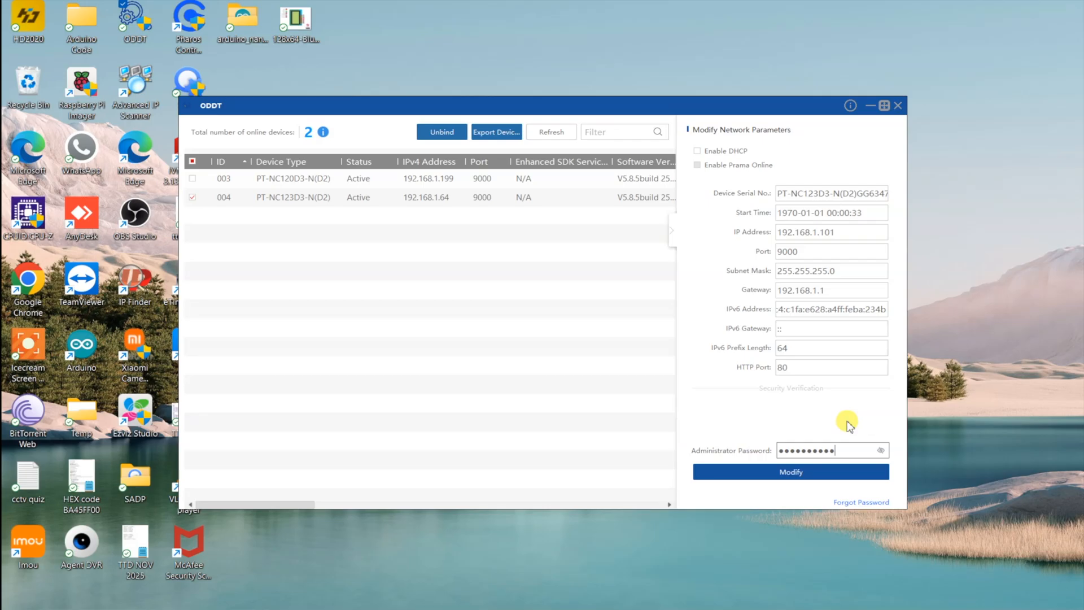
click(830, 450)
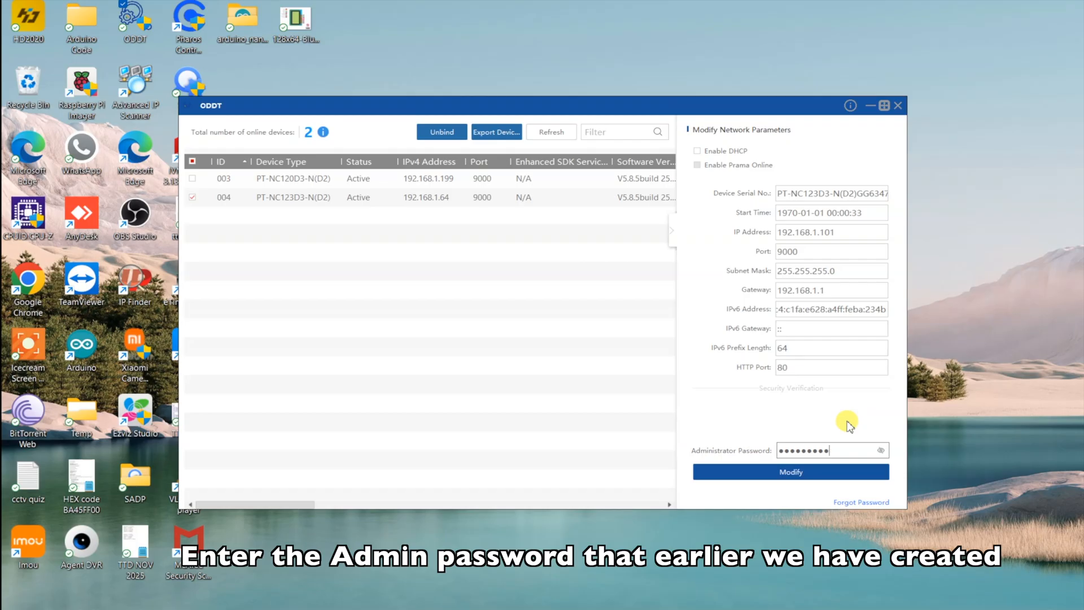
text(••)
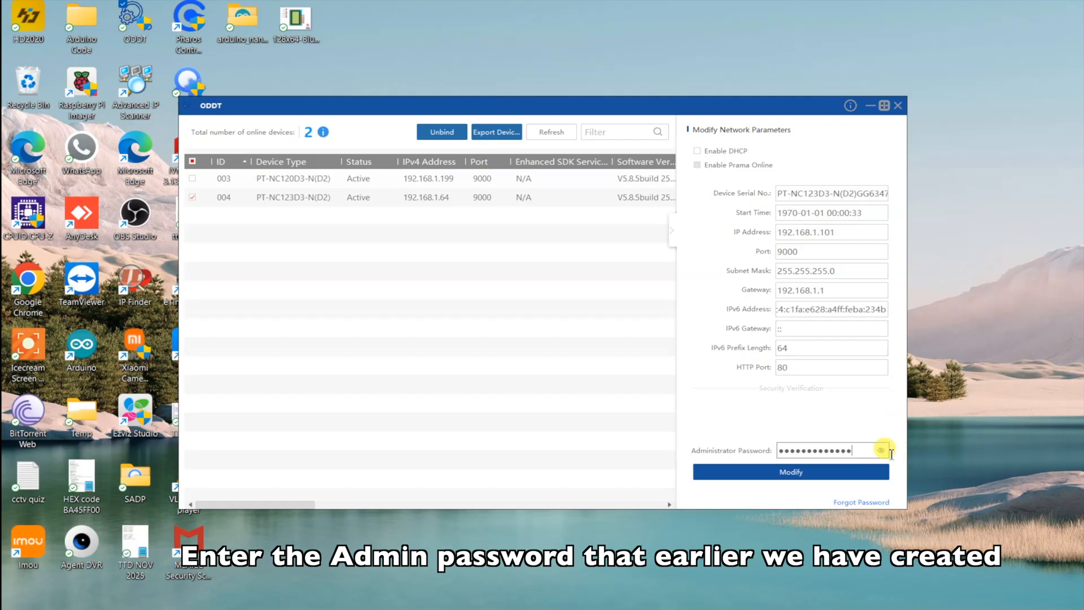
click(881, 450)
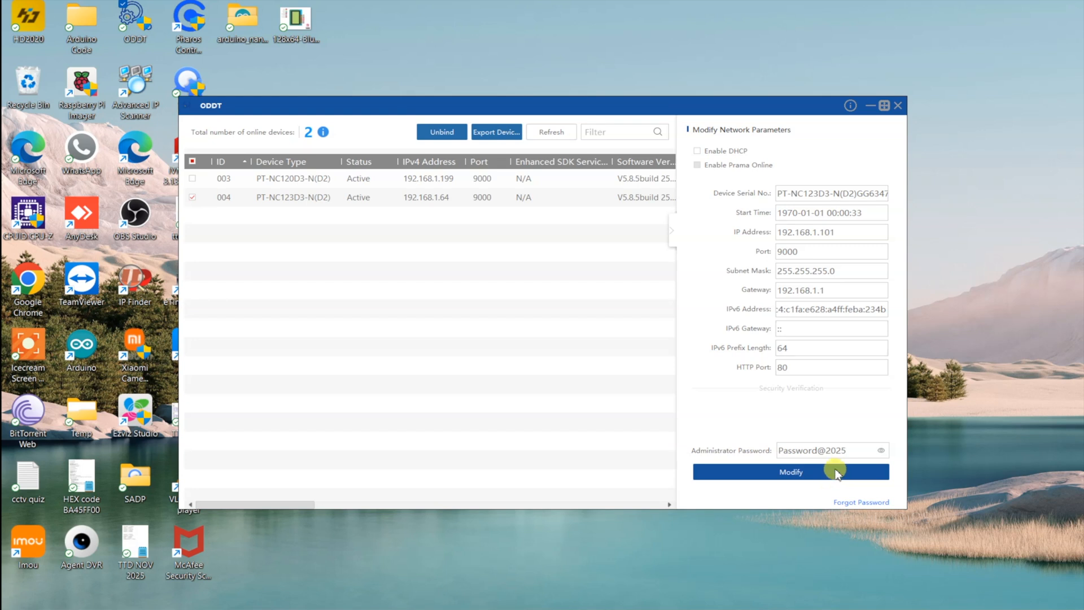
Modify the camera's network parameters so it lists at 192.168.1.101
click(791, 472)
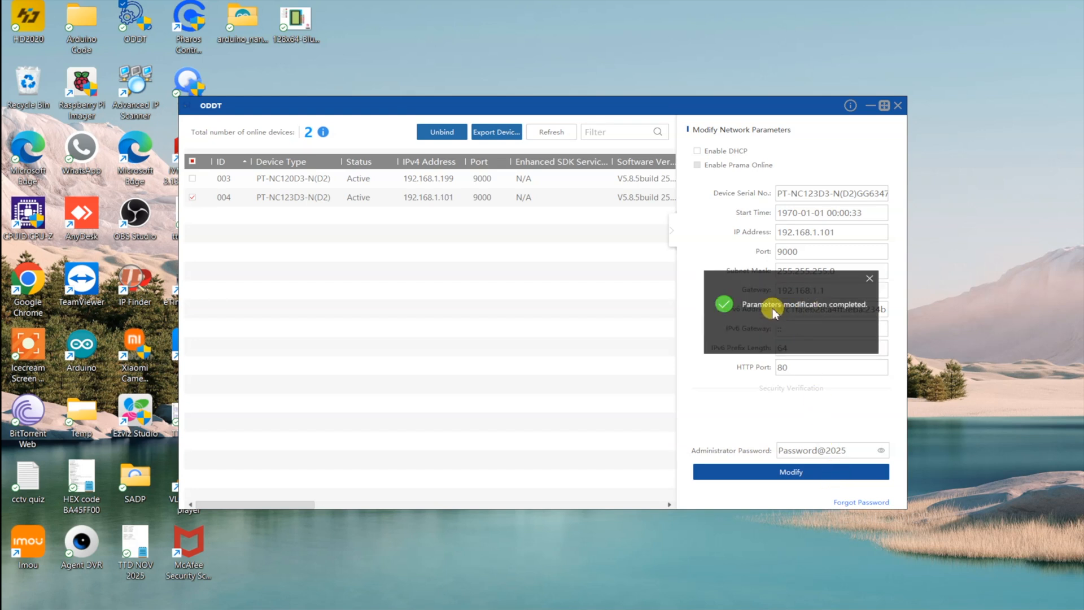
mouse_move(463, 210)
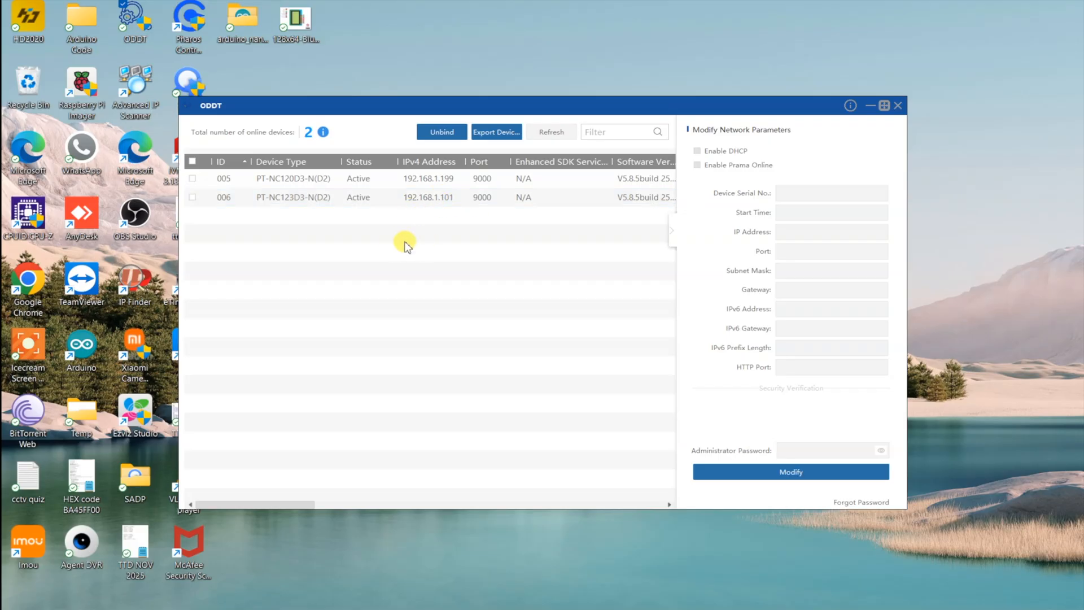
mouse_move(388, 245)
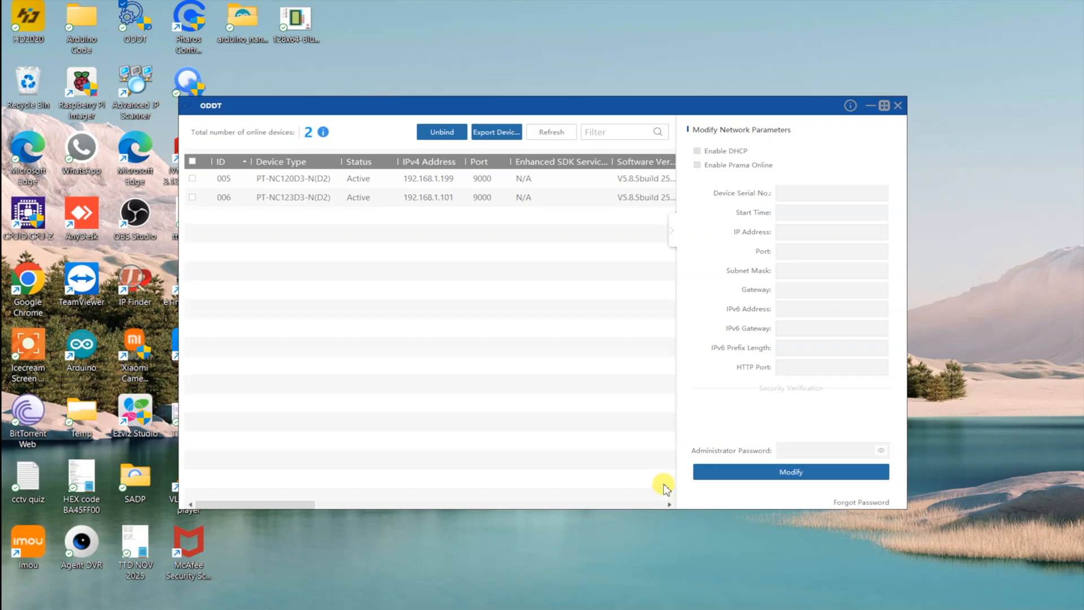
mouse_move(676, 581)
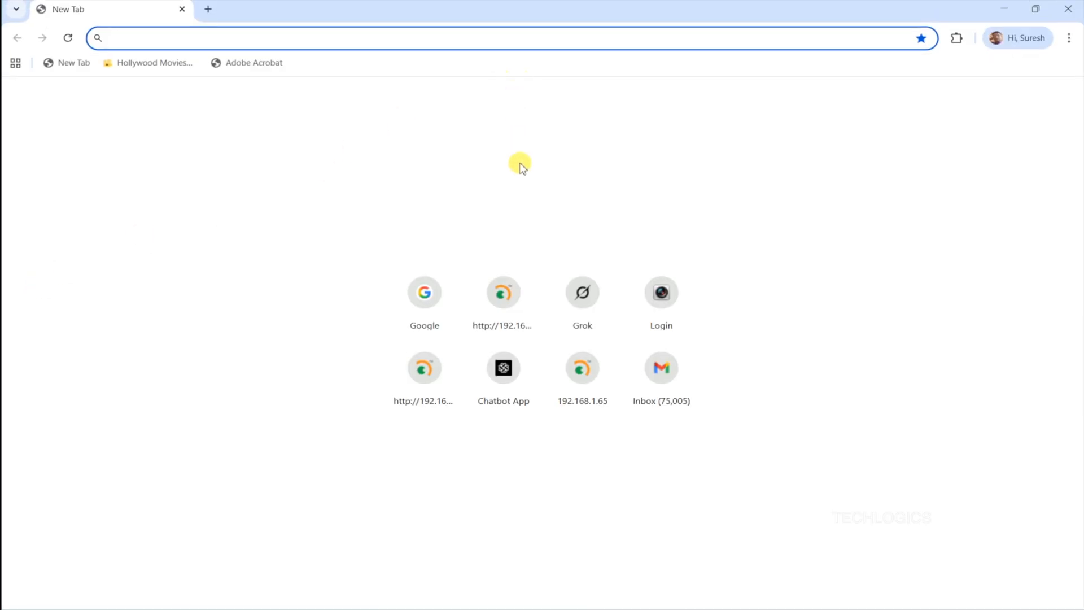
Browse to 192.168.1.101 and continue past the privacy warning via Advanced > Proceed (unsafe)
text(192)
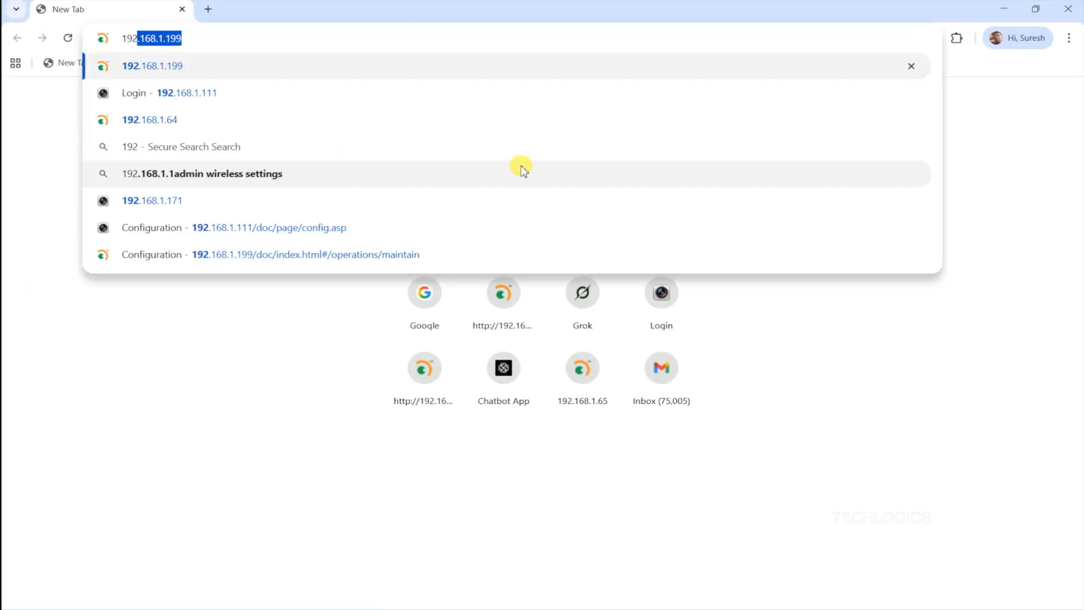
text(192.168.1.101)
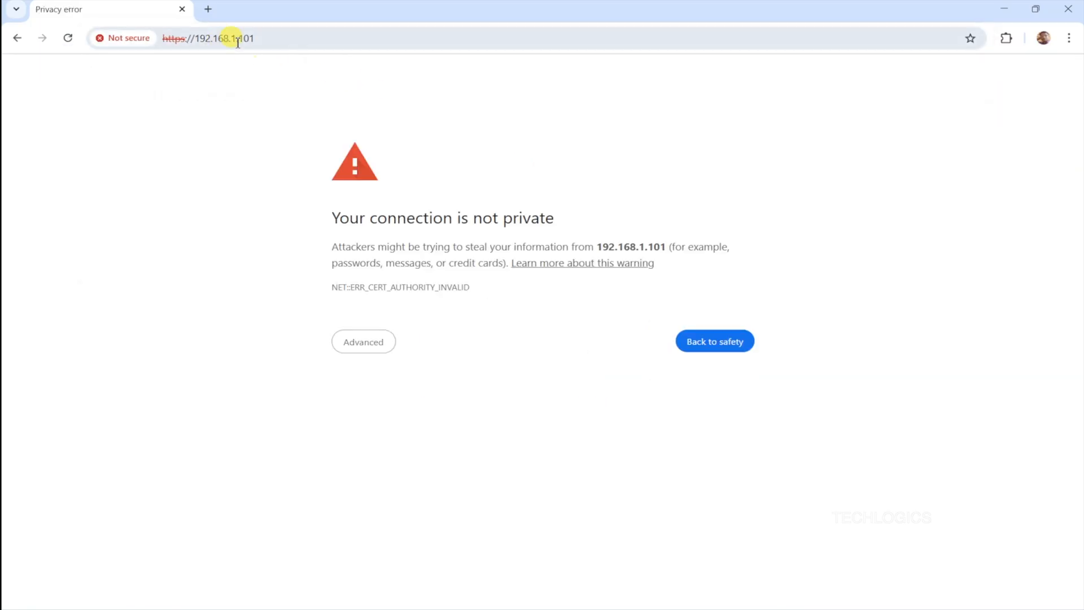
mouse_move(363, 341)
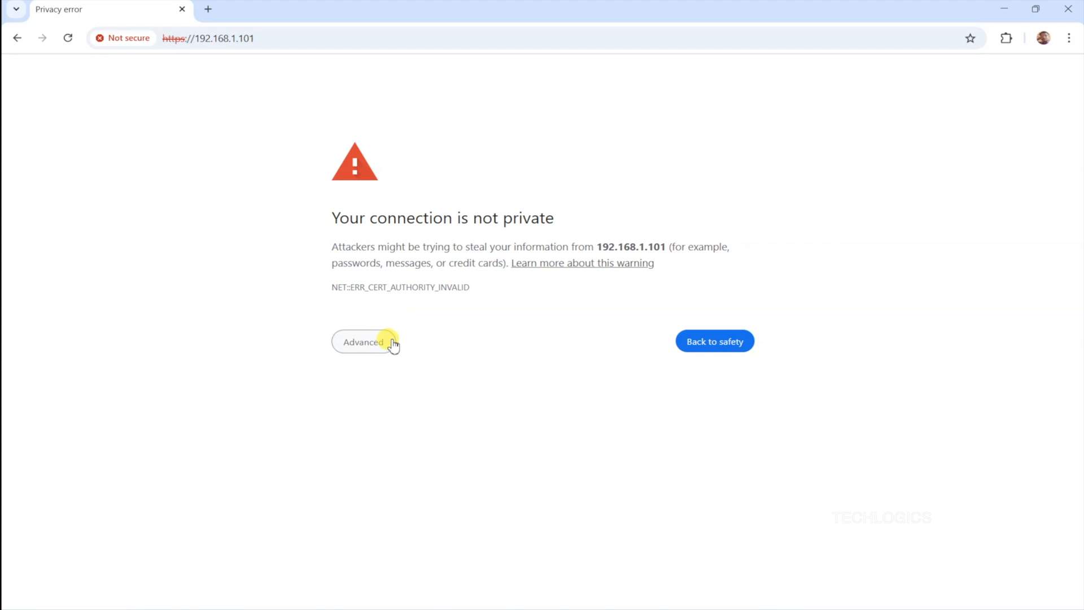
click(362, 342)
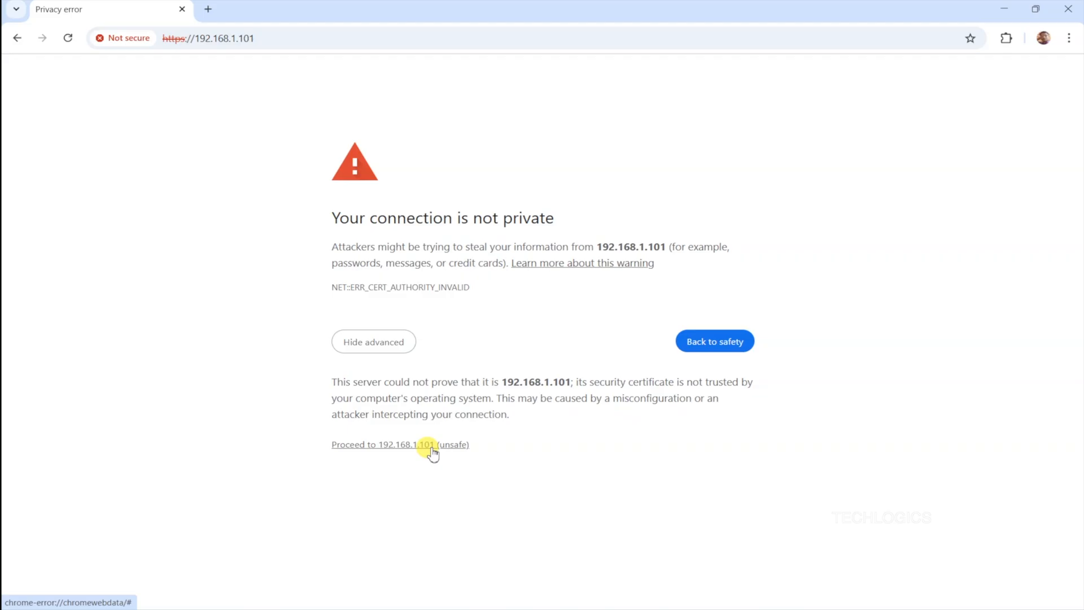
click(400, 445)
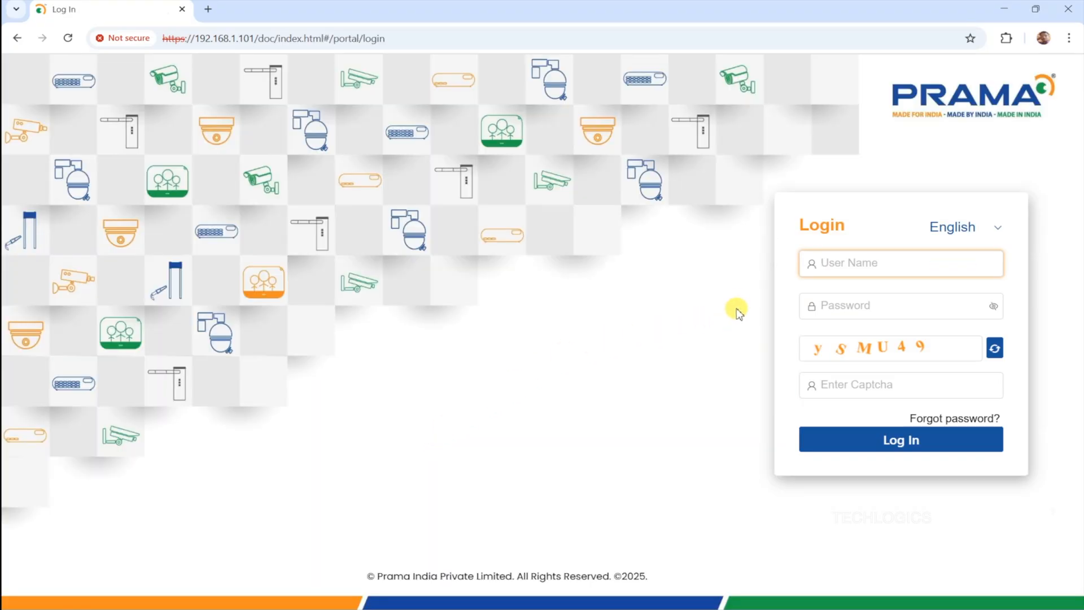
Log in as admin with the password and captcha ysMU49 to reach Live View
text(admin)
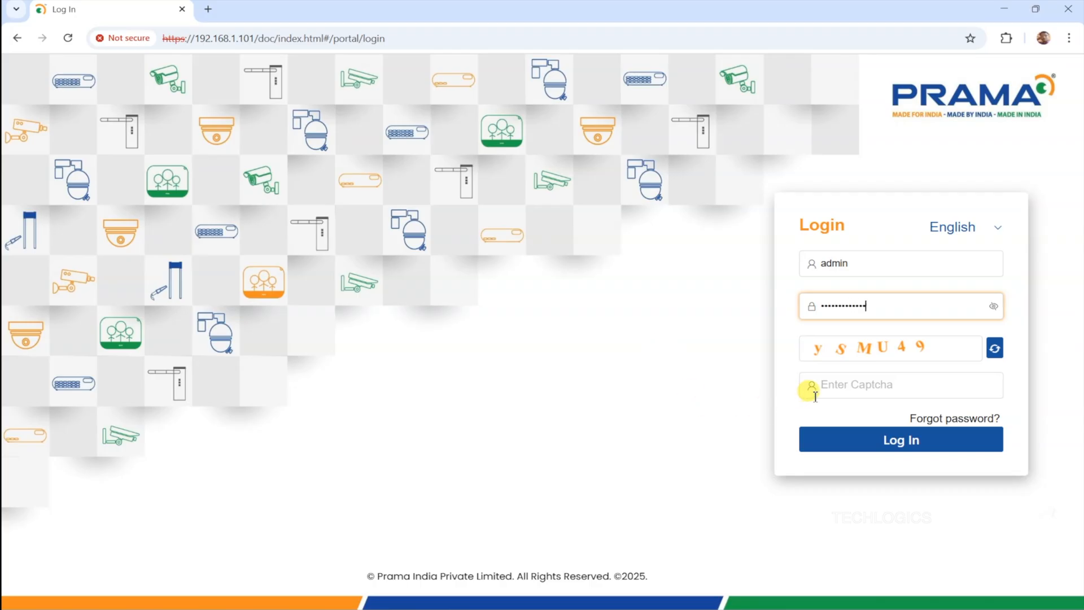
click(899, 384)
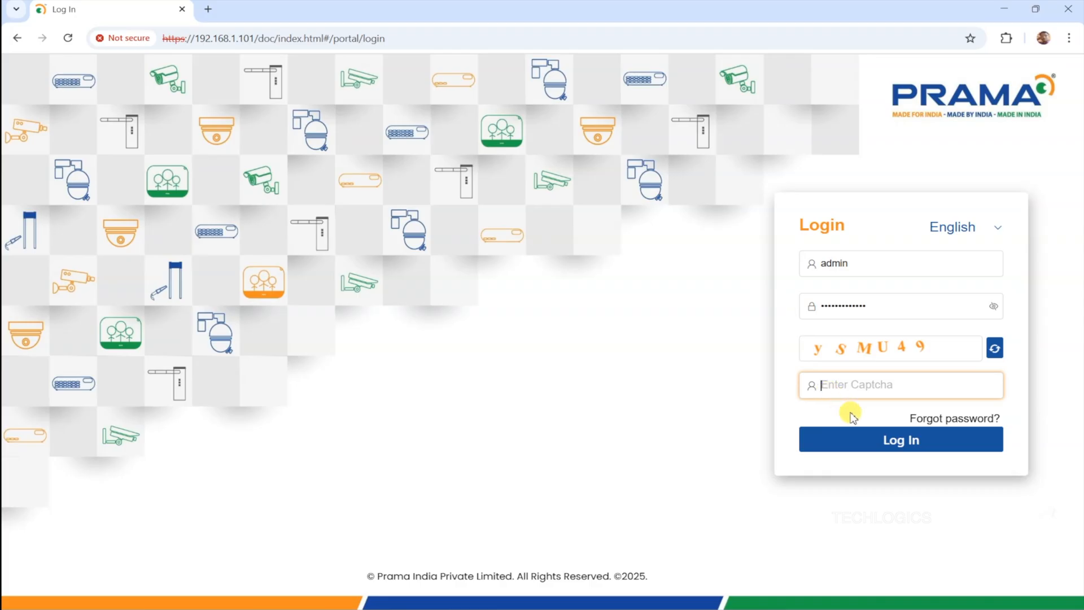
text(ys)
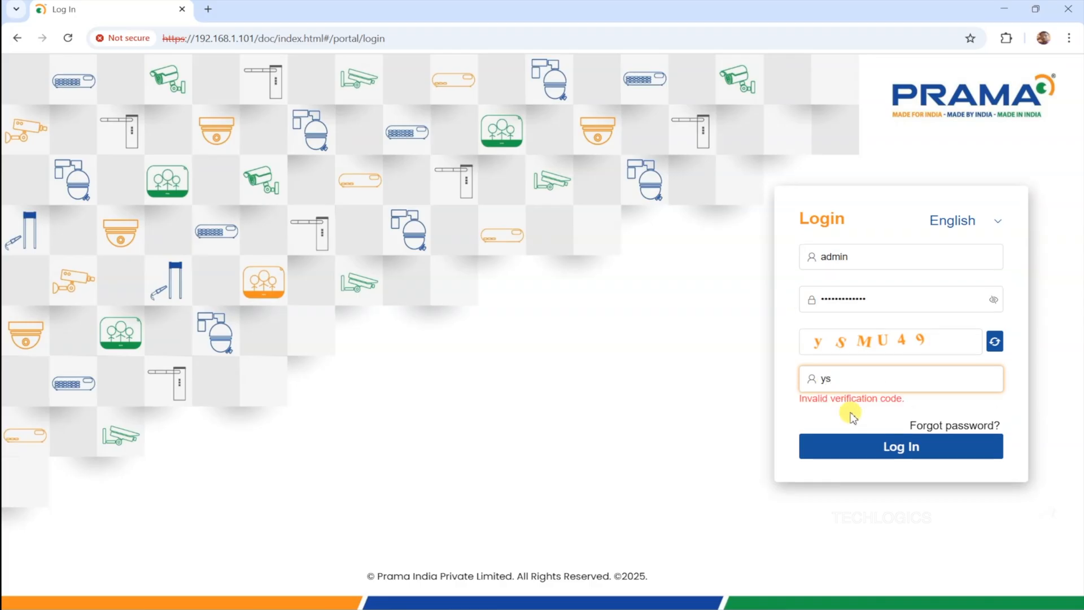
text(MU)
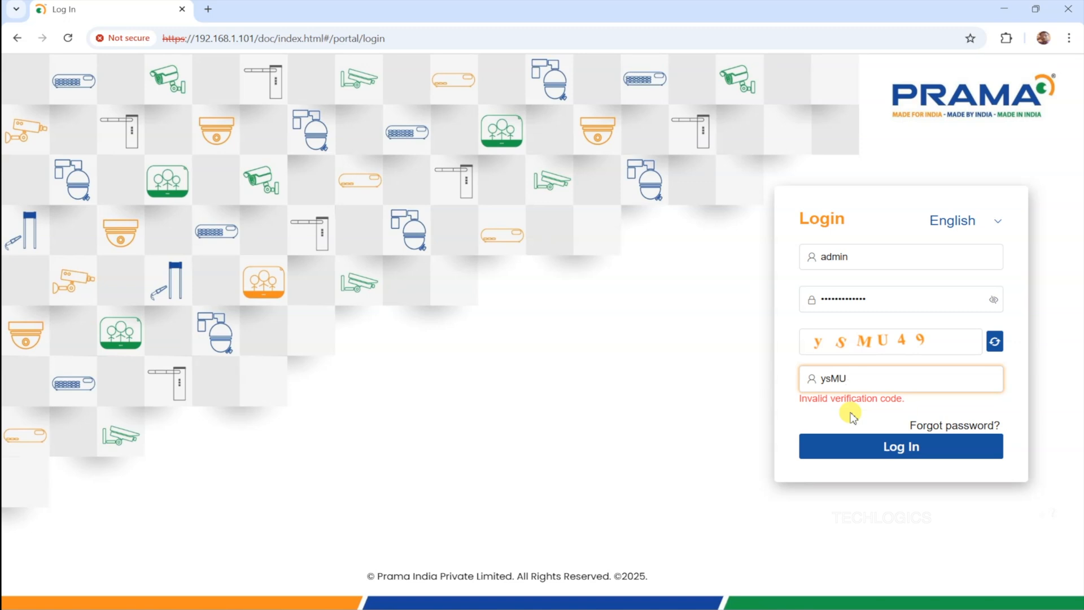
text(49)
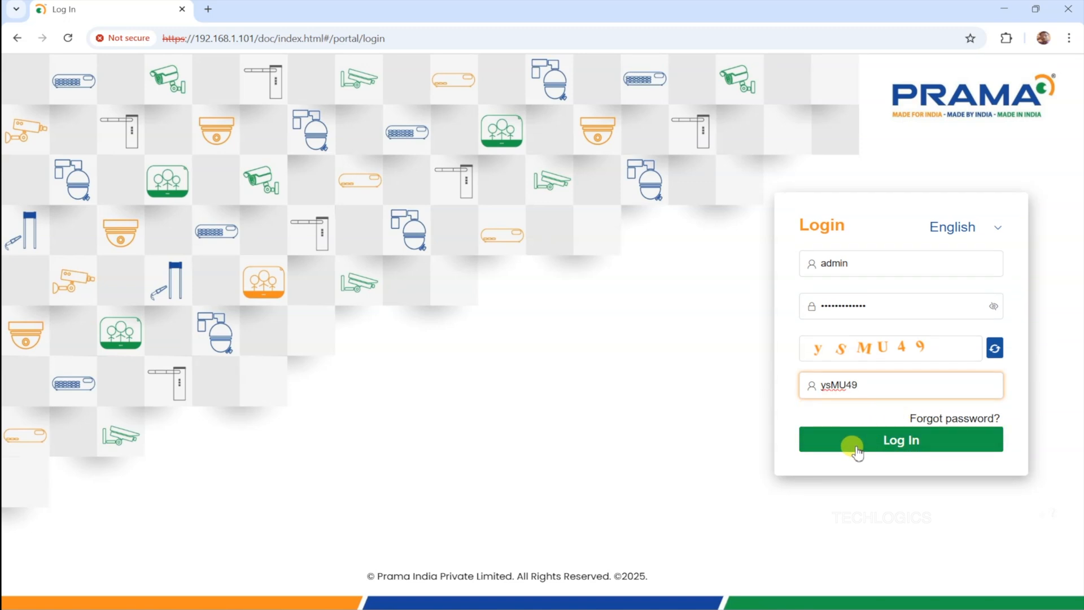
click(899, 385)
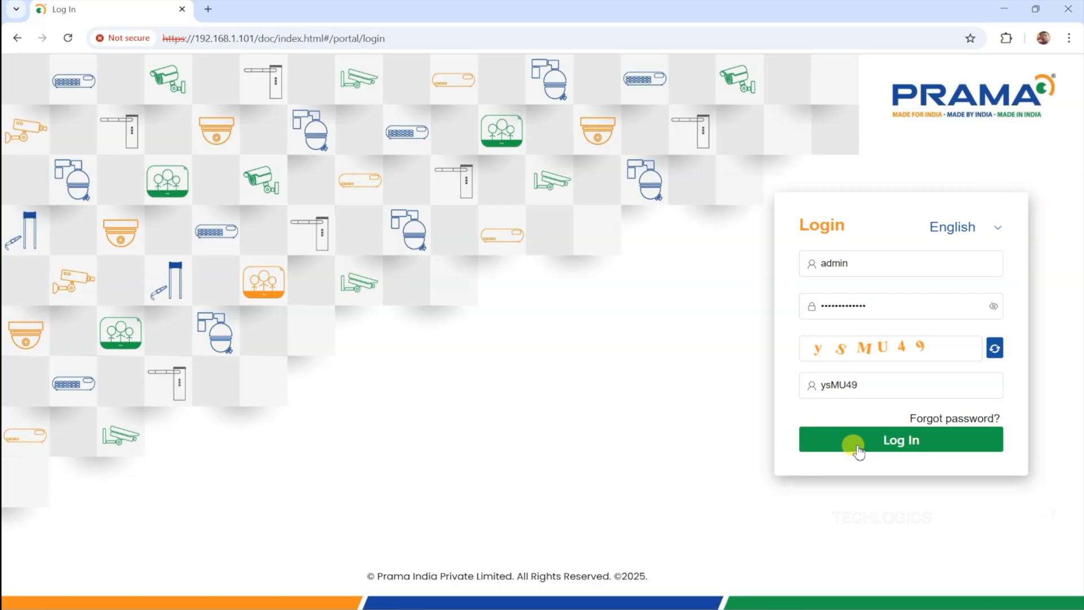
click(900, 440)
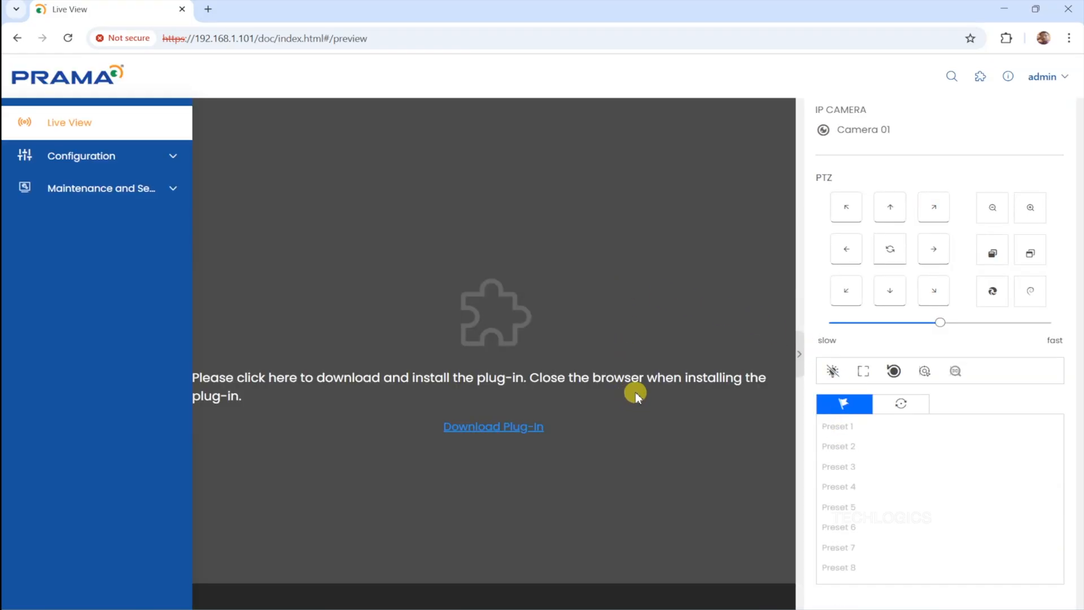
mouse_move(370, 57)
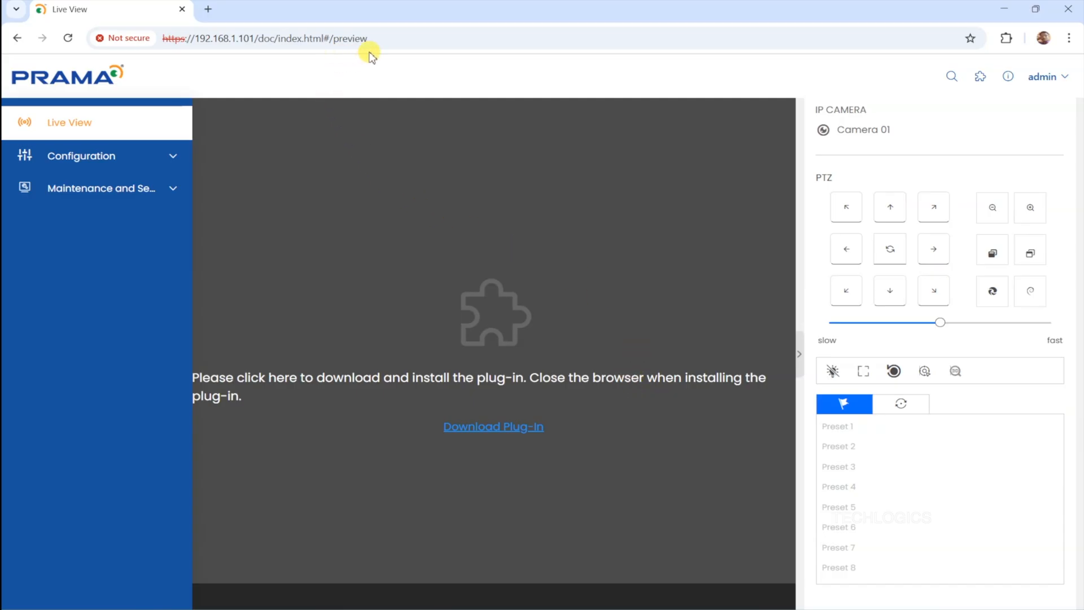